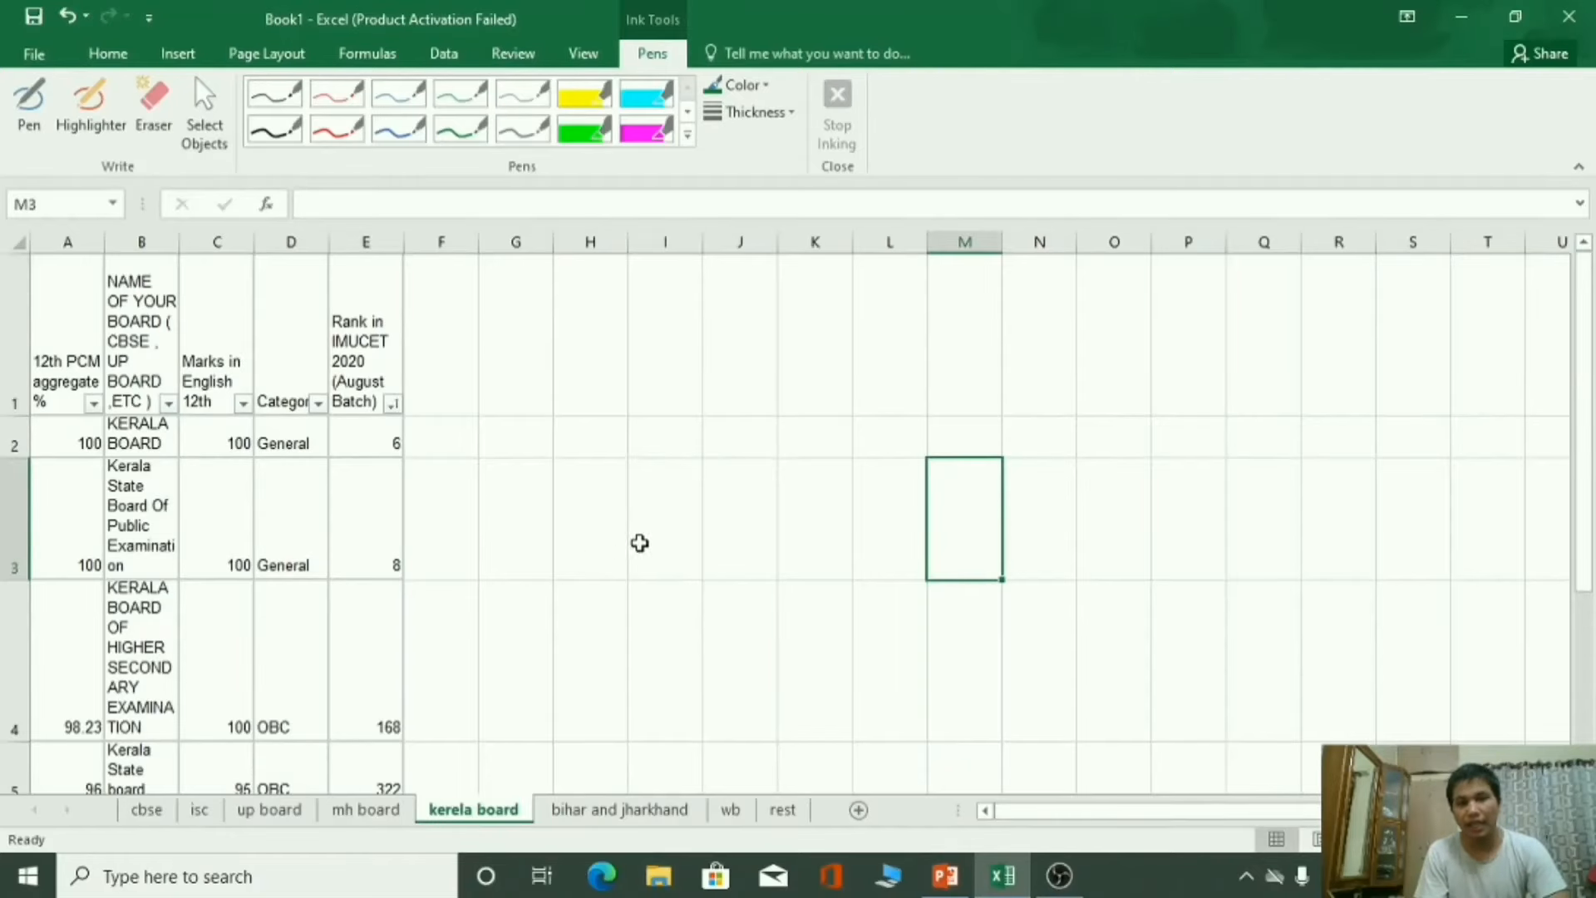
pyautogui.moveTo(519, 669)
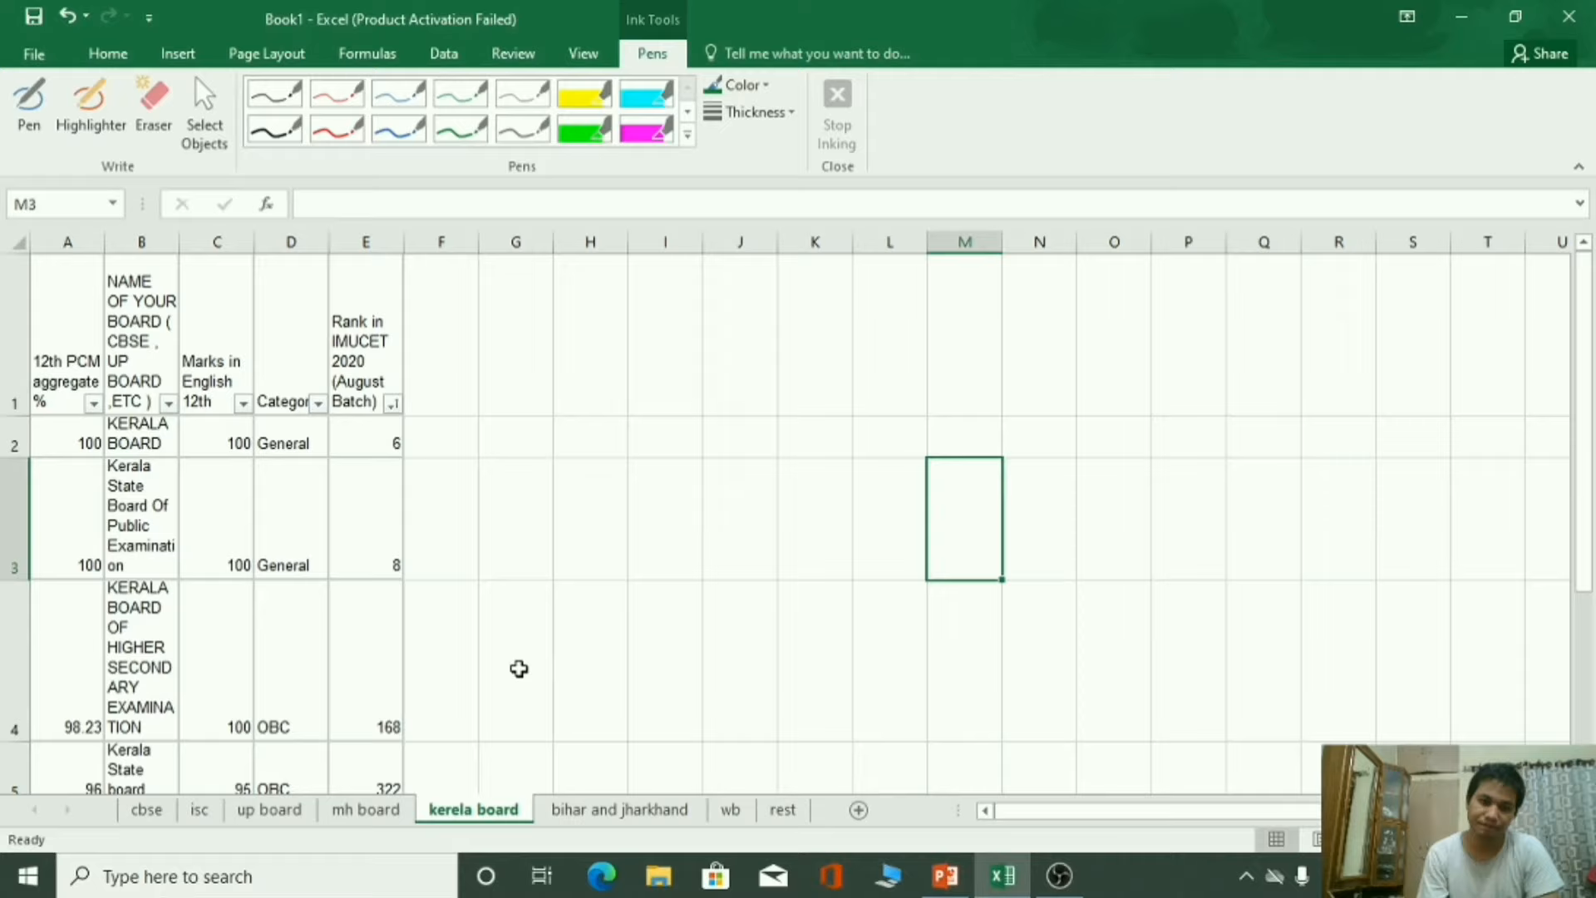
pyautogui.moveTo(522, 635)
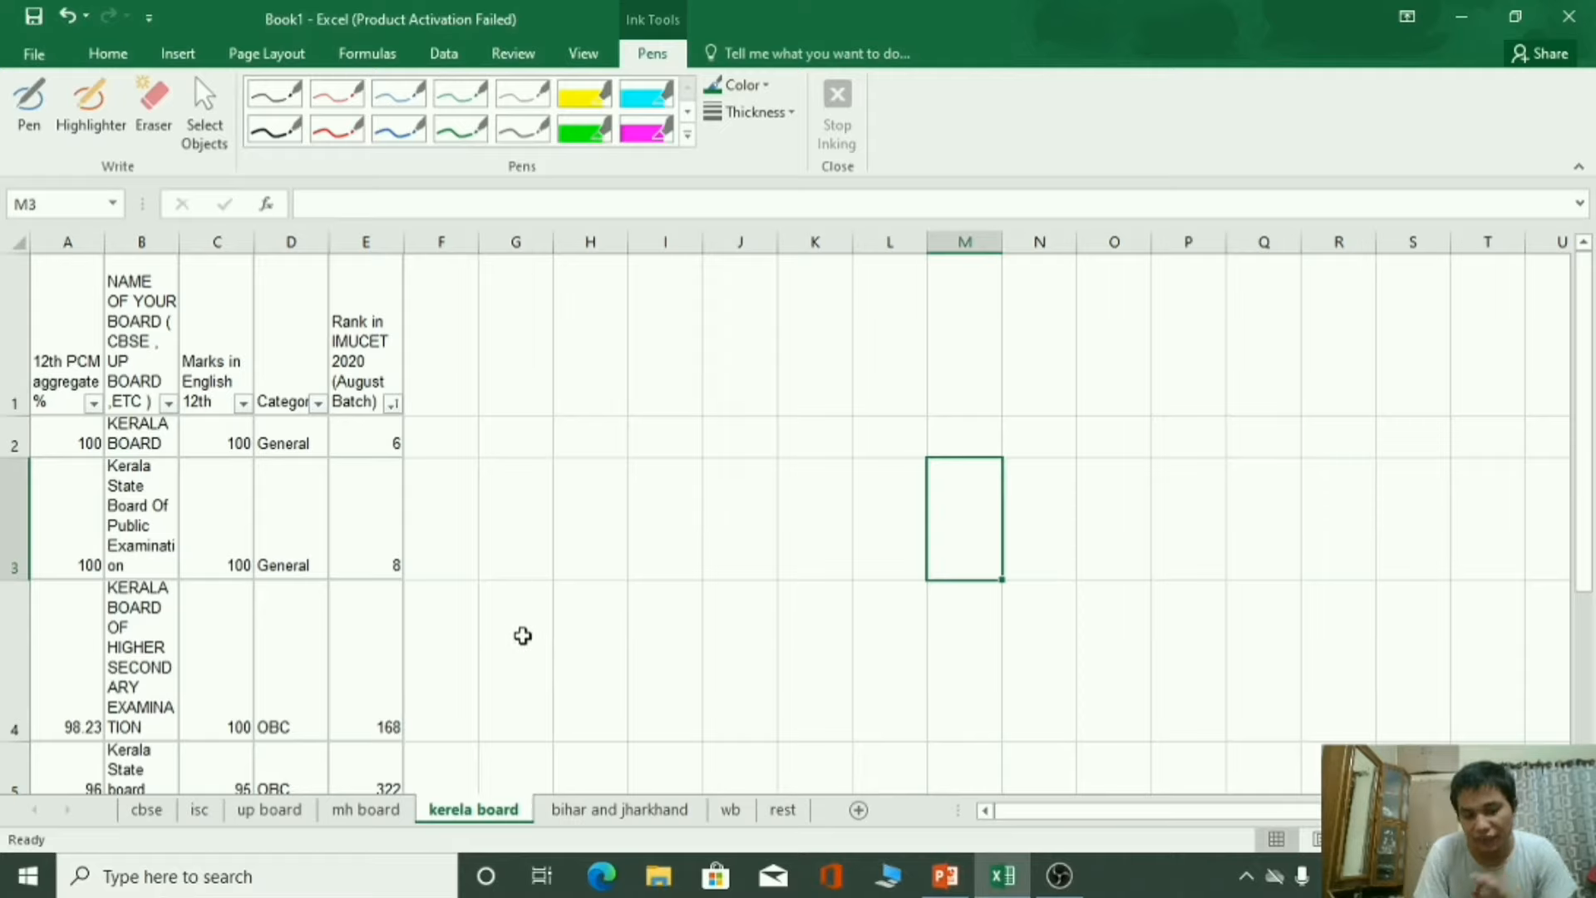
pyautogui.moveTo(572, 542)
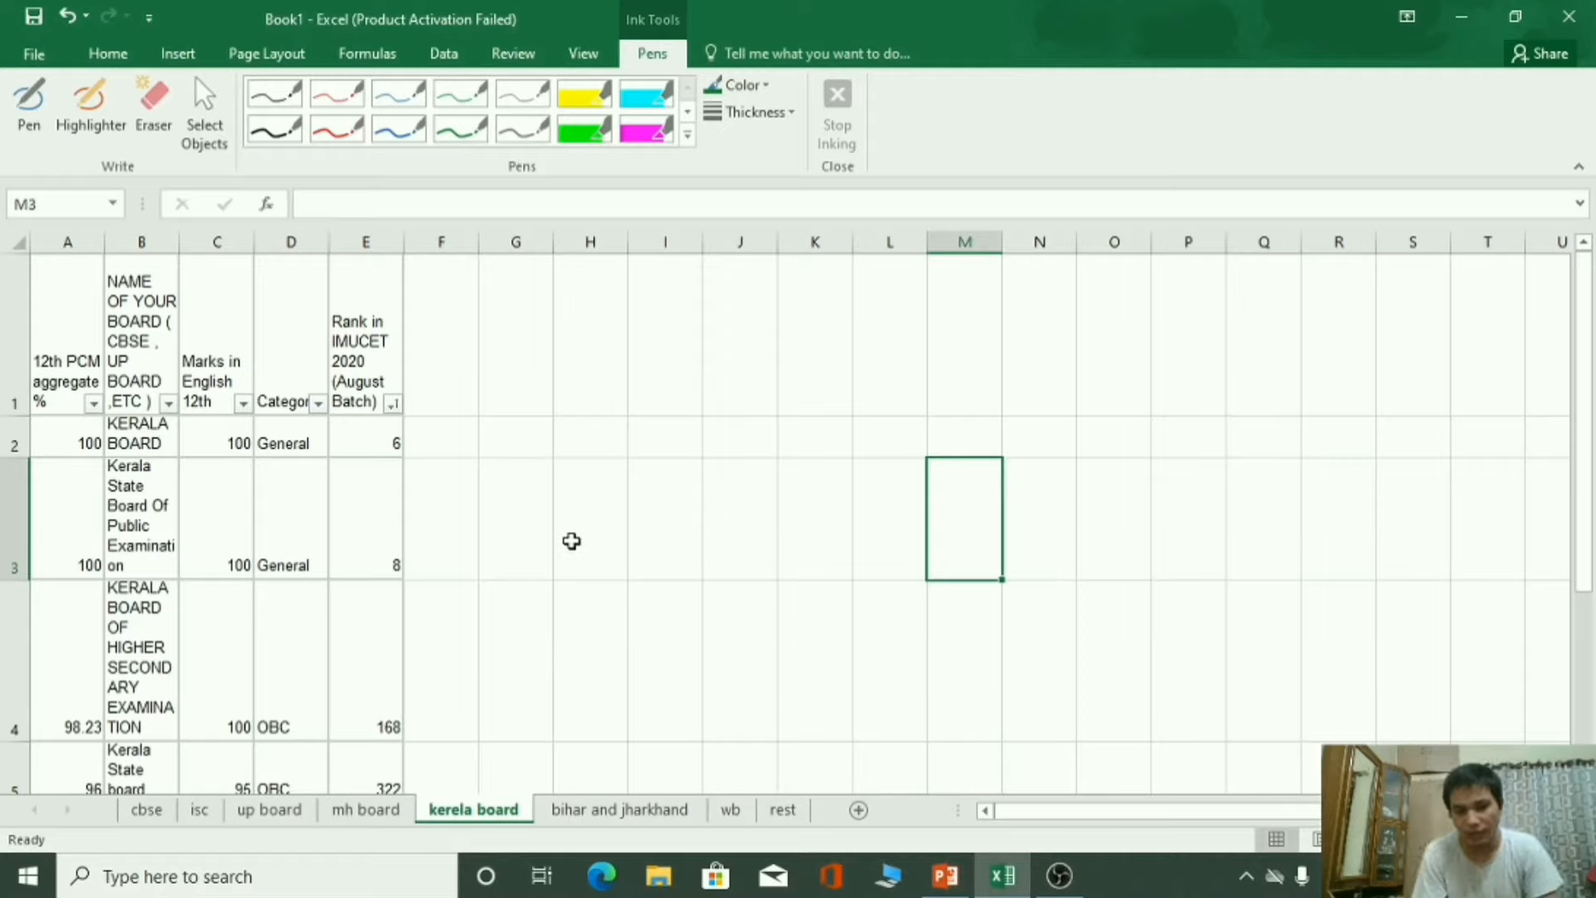
pyautogui.moveTo(1495, 648)
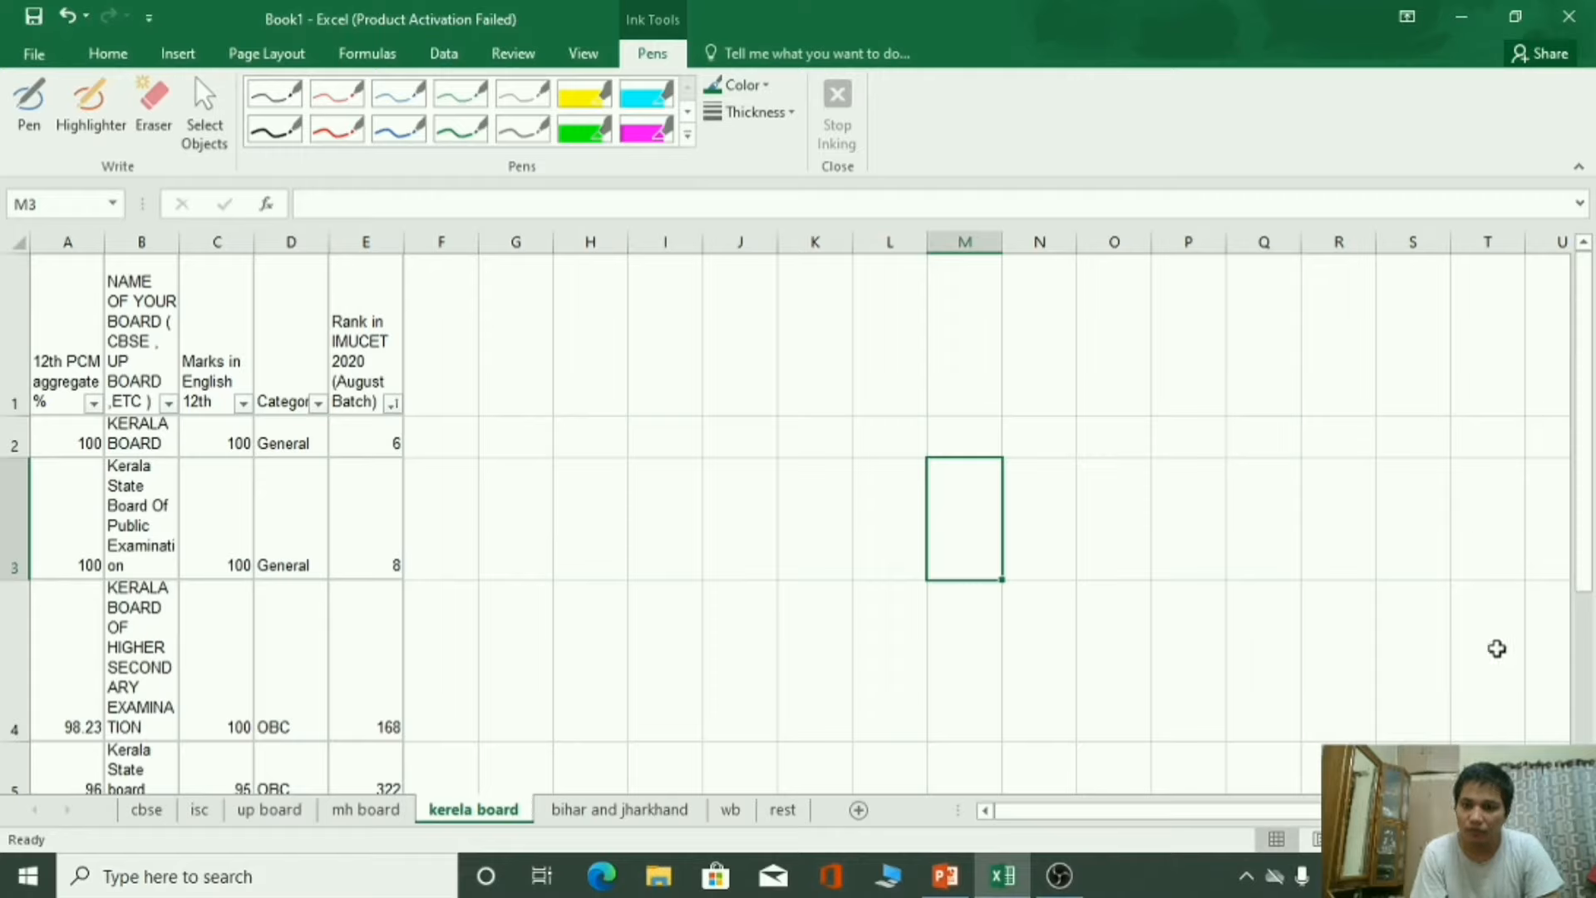
pyautogui.moveTo(851, 632)
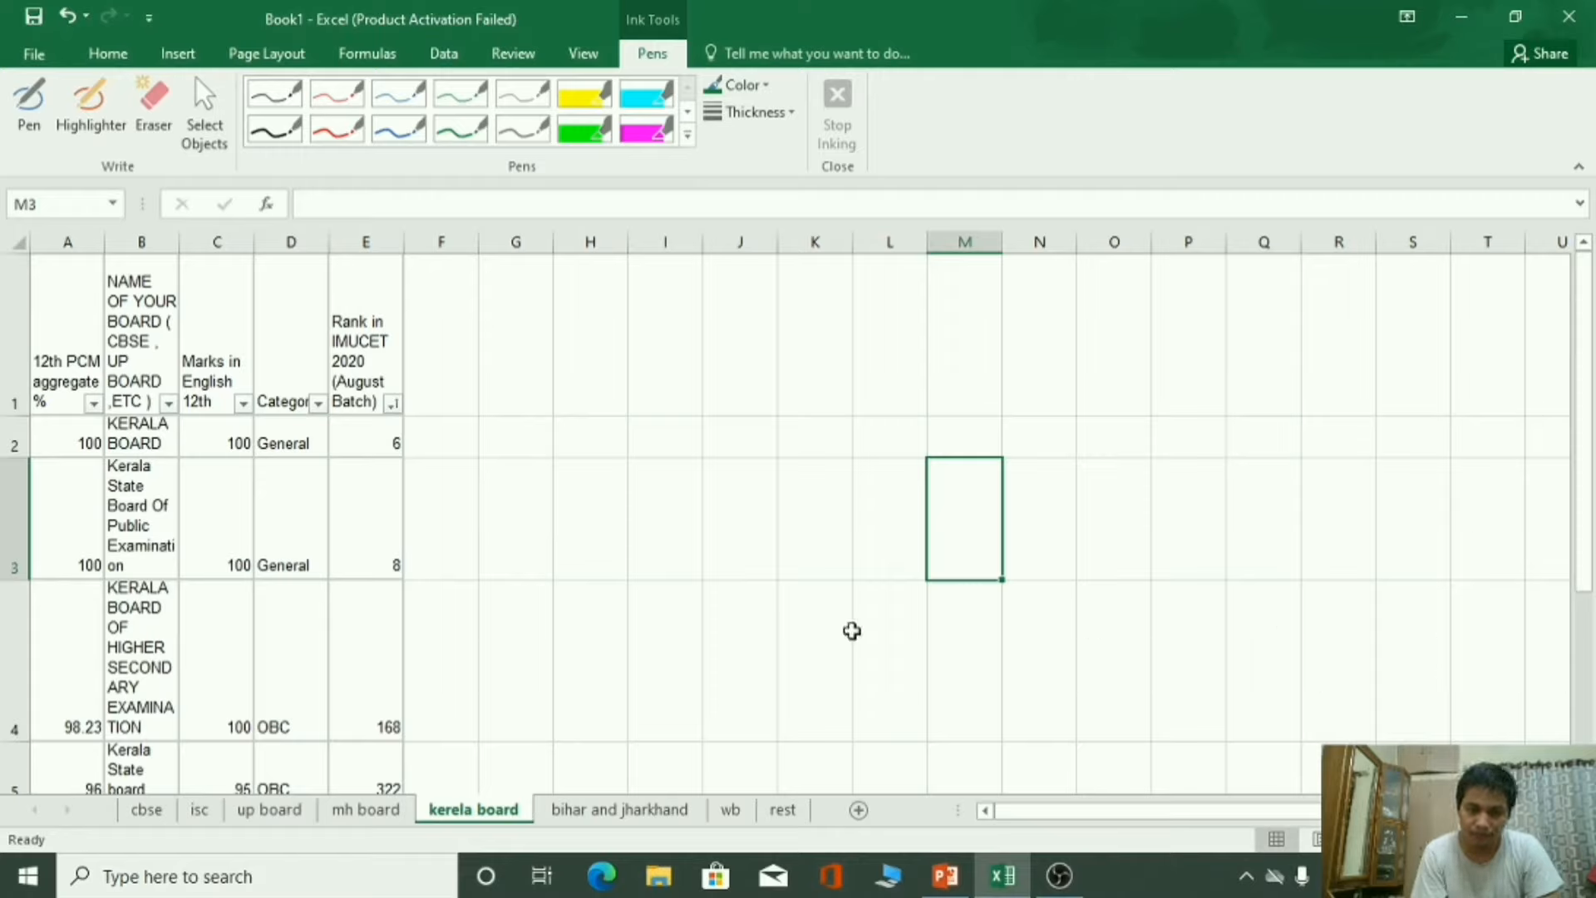
# Start inking with the green pen over the Kerala board sheet.
pyautogui.click(66, 442)
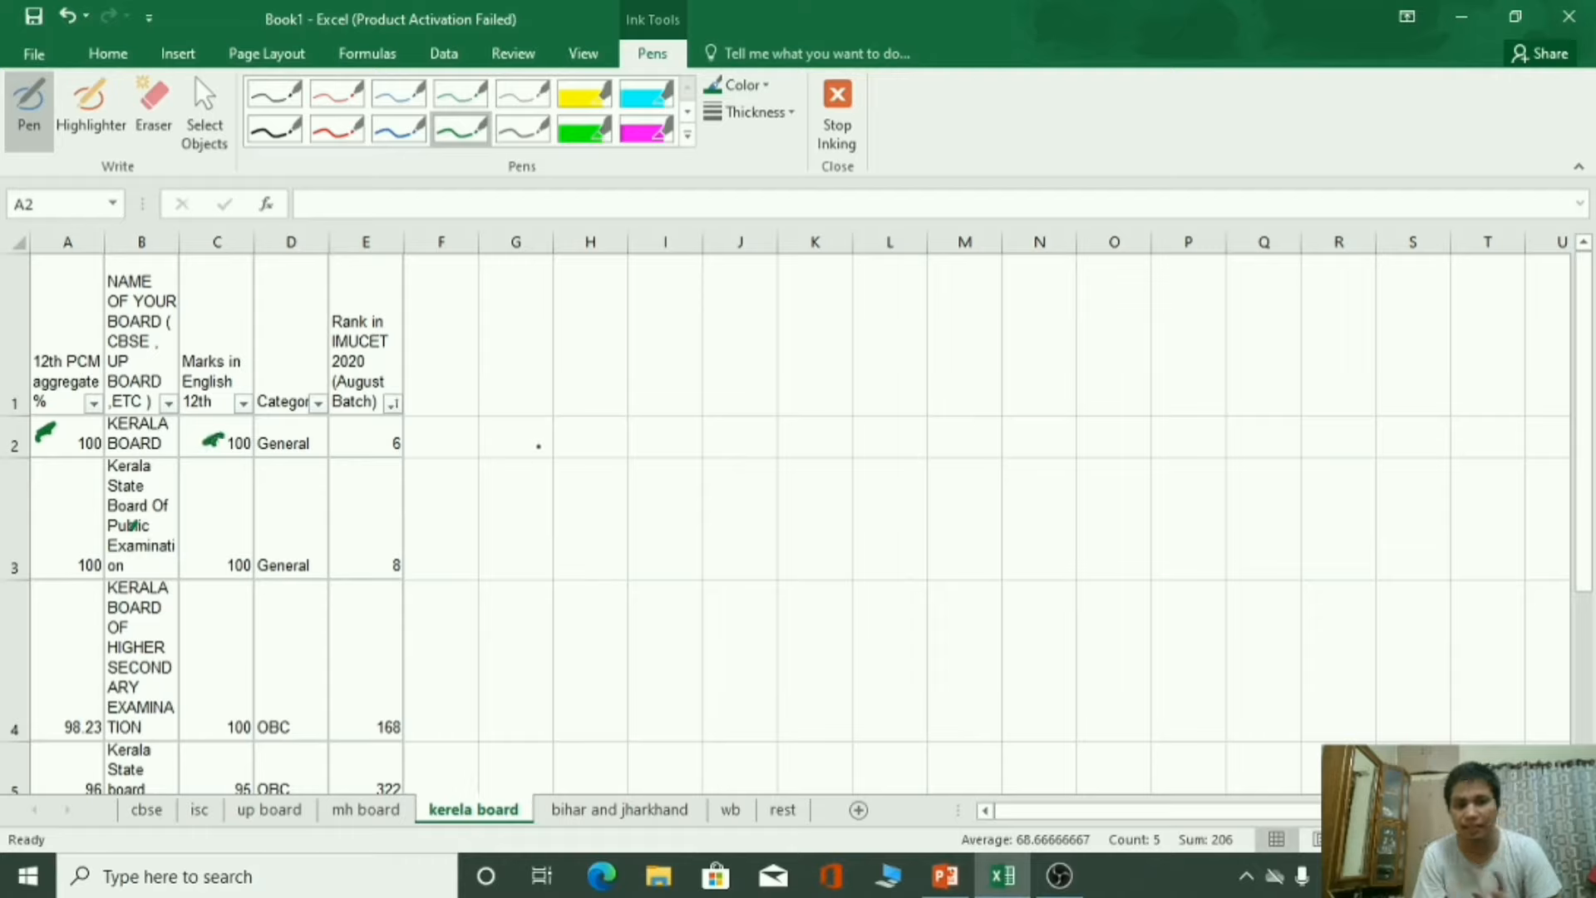
# Tick row 3's aggregate, draw arrows from rows 2–3 and write the 98.3% note in green ink.
pyautogui.moveTo(447, 437); pyautogui.dragTo(590, 396)
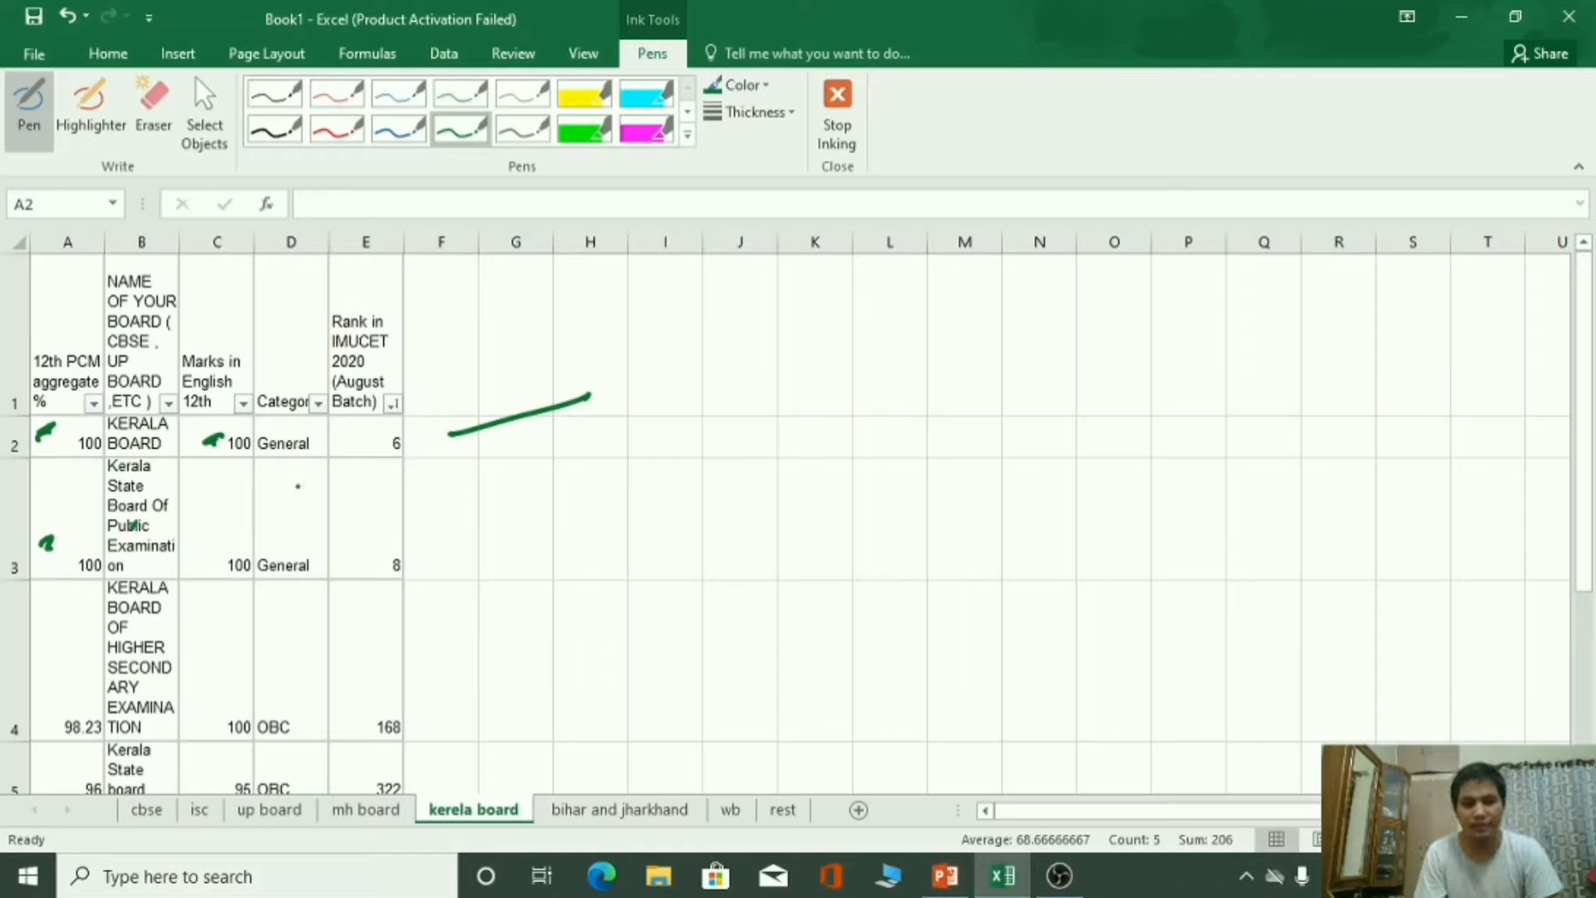
pyautogui.moveTo(483, 551); pyautogui.dragTo(611, 499)
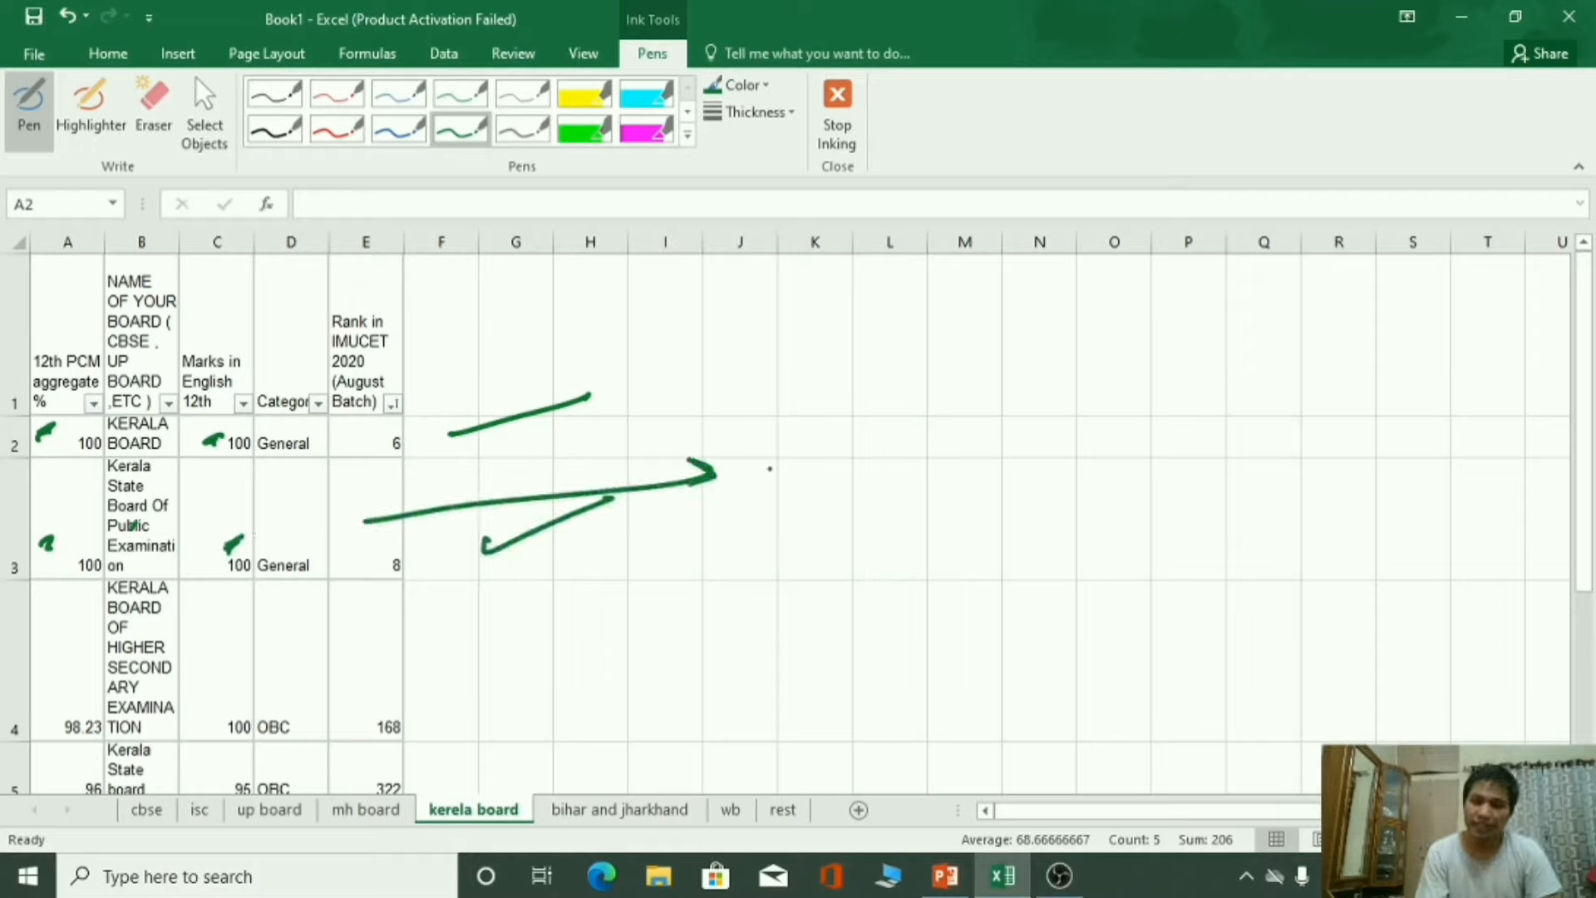
pyautogui.moveTo(788, 499); pyautogui.dragTo(881, 534)
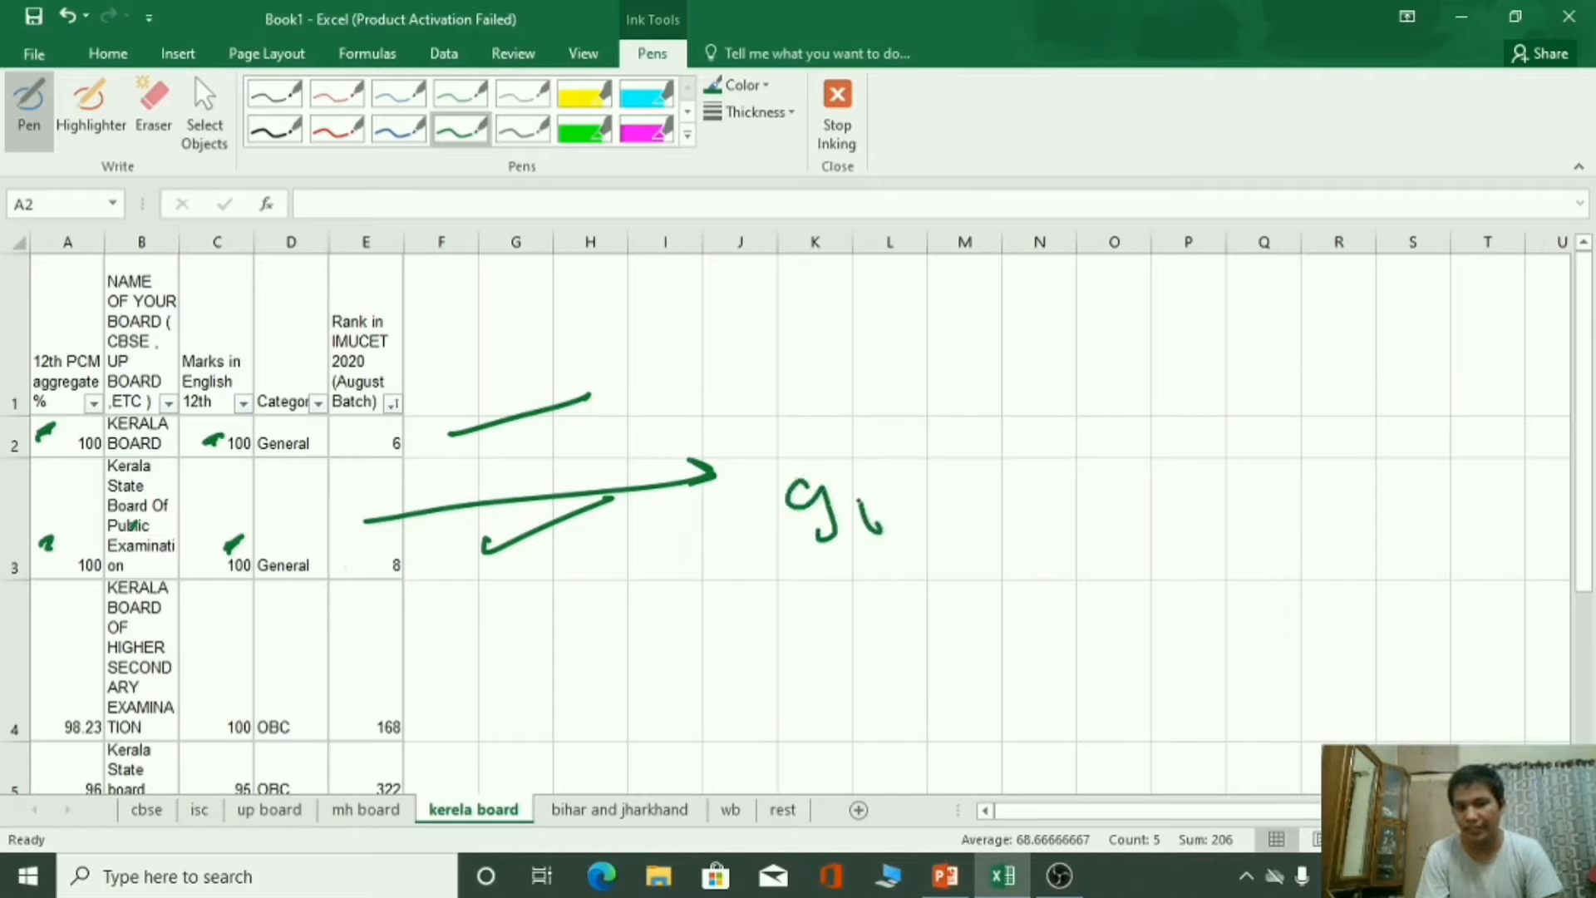
pyautogui.moveTo(783, 519); pyautogui.dragTo(1038, 519)
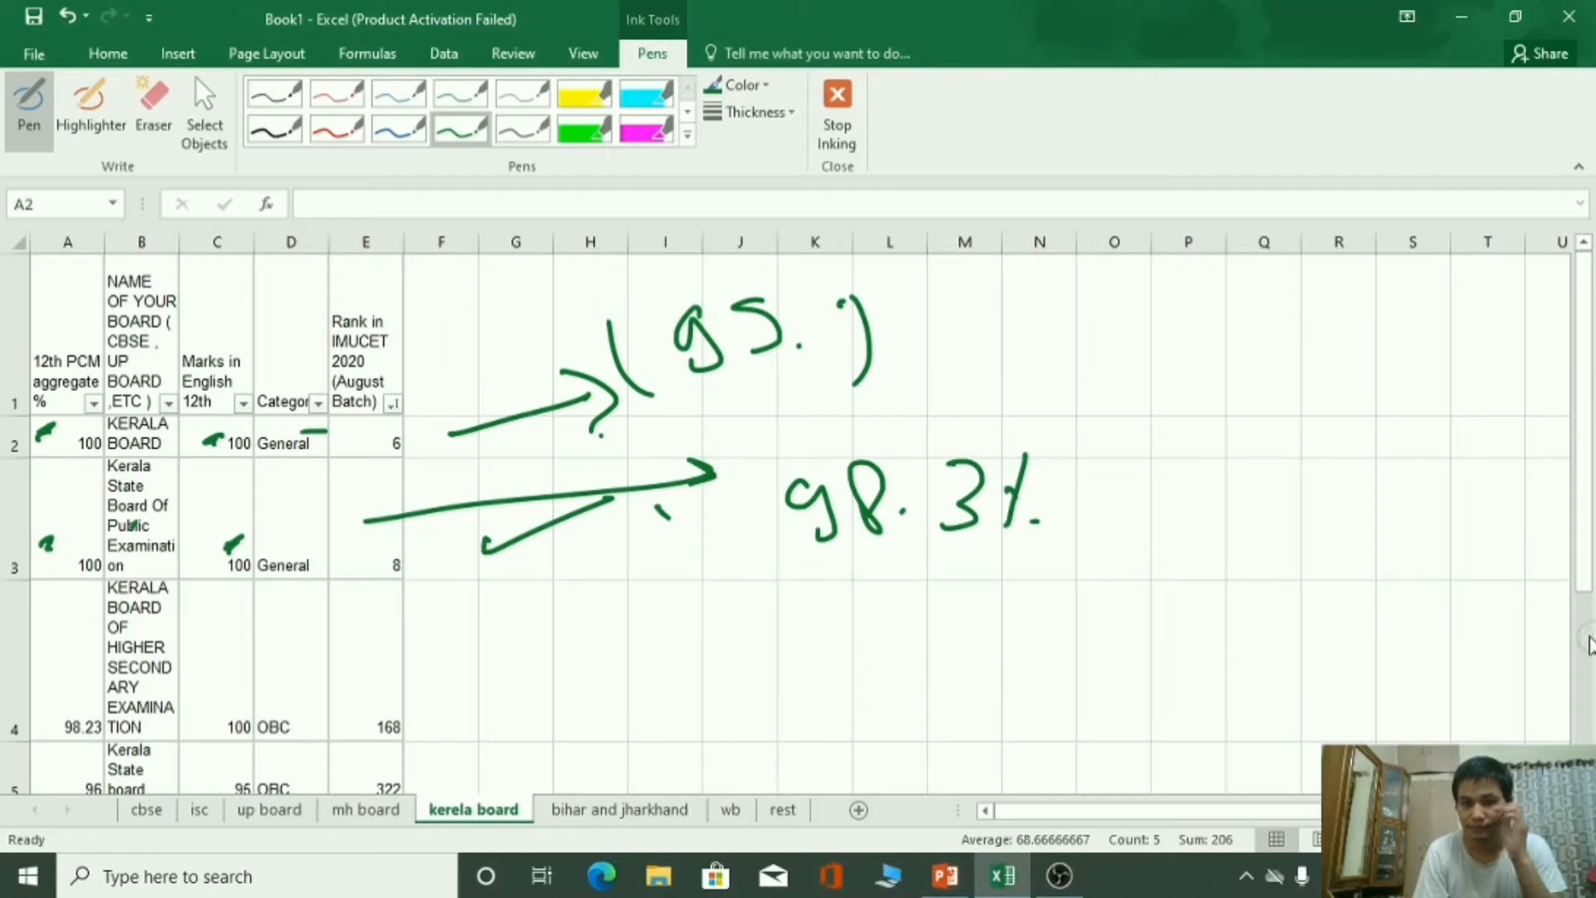
# Bracket row 4's 98.23 aggregate and circle rank 168 with a pointing arrow.
pyautogui.scroll(-3)
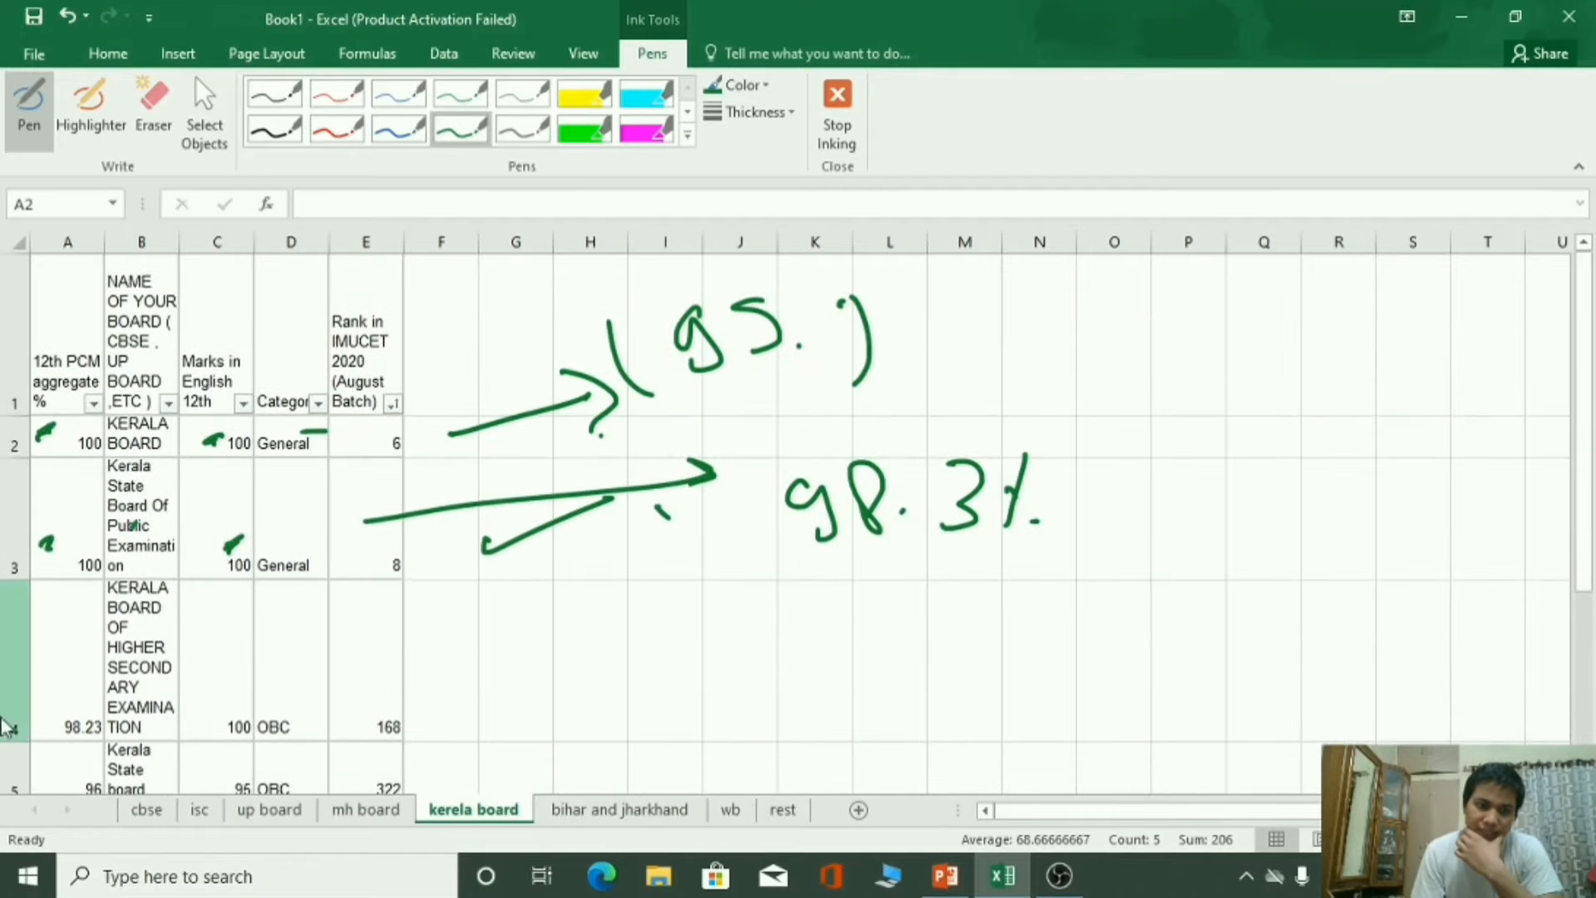
pyautogui.moveTo(67, 691); pyautogui.dragTo(66, 753)
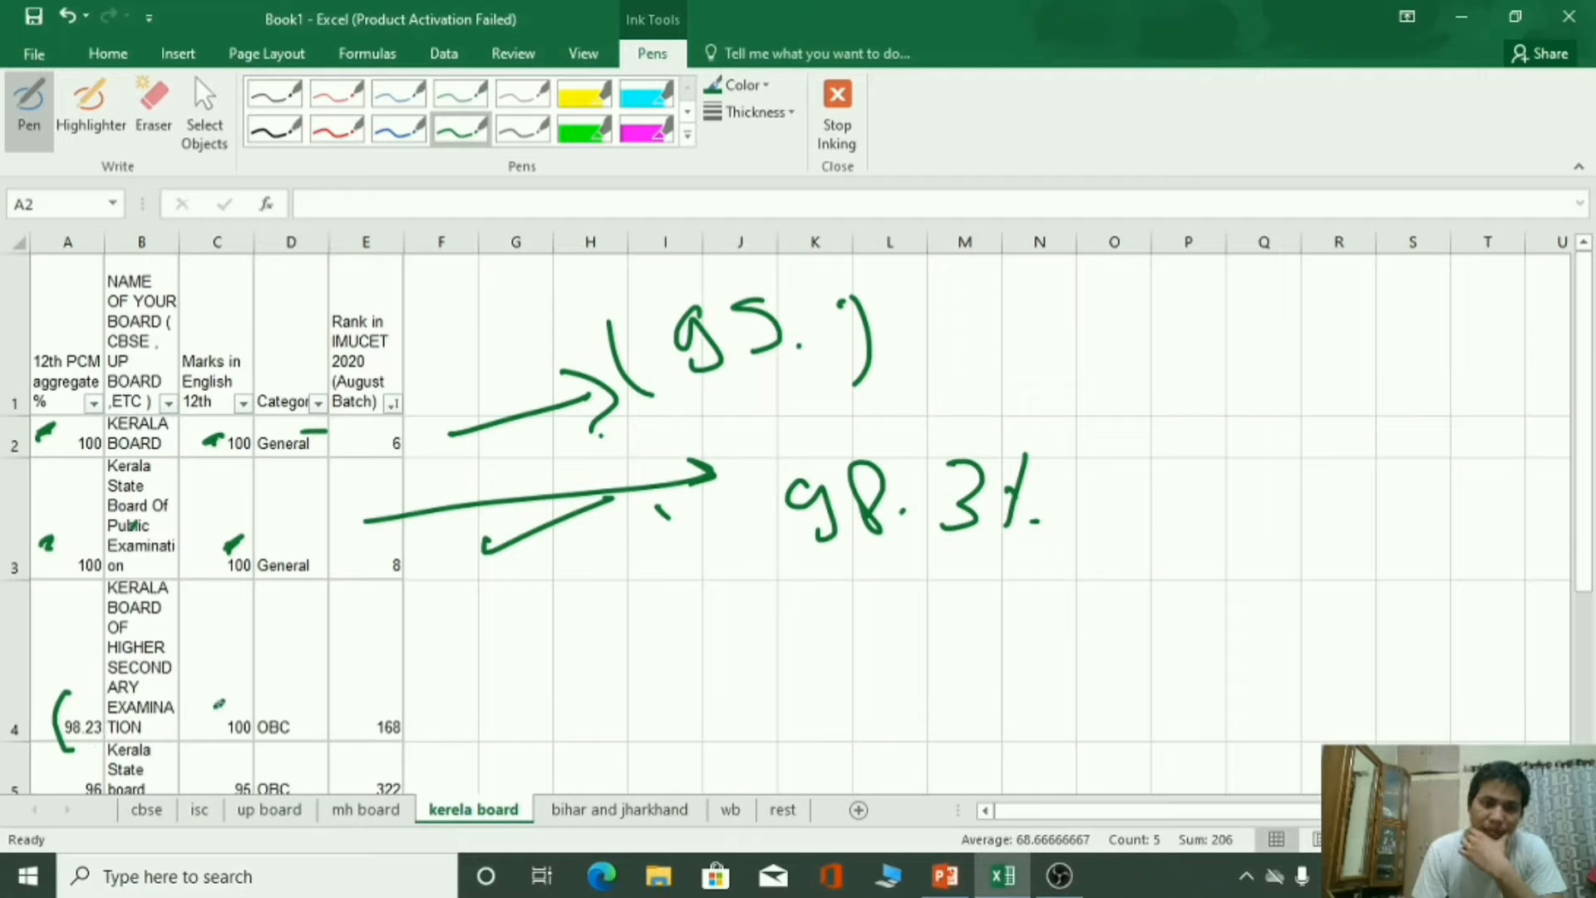
pyautogui.moveTo(346, 691); pyautogui.dragTo(438, 763)
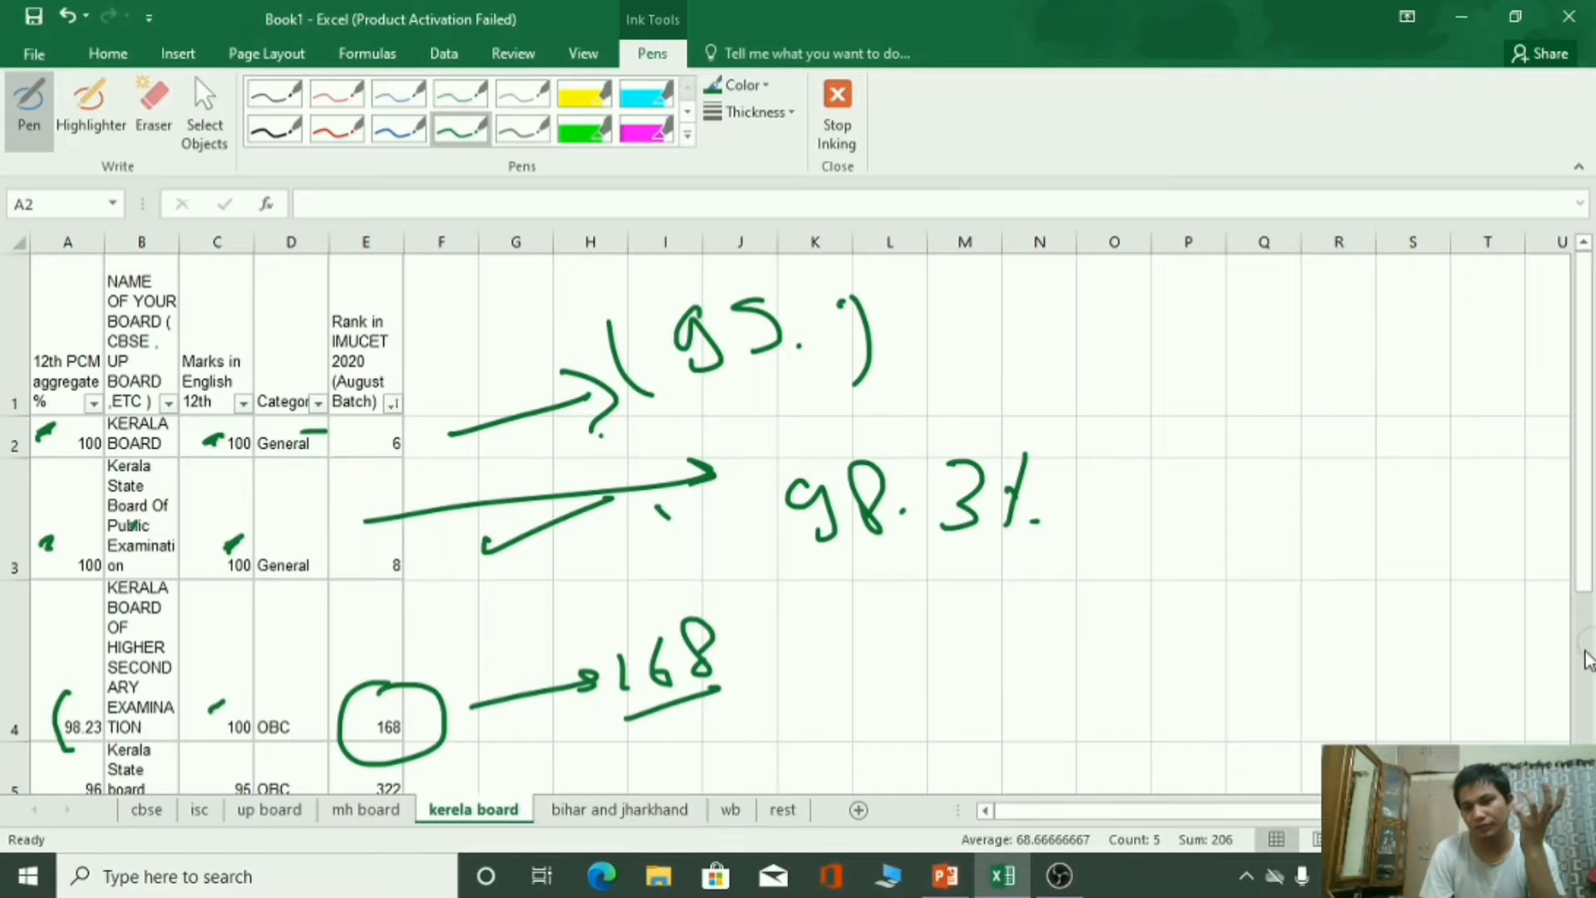
# Tick row 5's 96 aggregate, mark row 6's English marks, add a circled note, then move to the CBSE sheet.
pyautogui.scroll(-3)
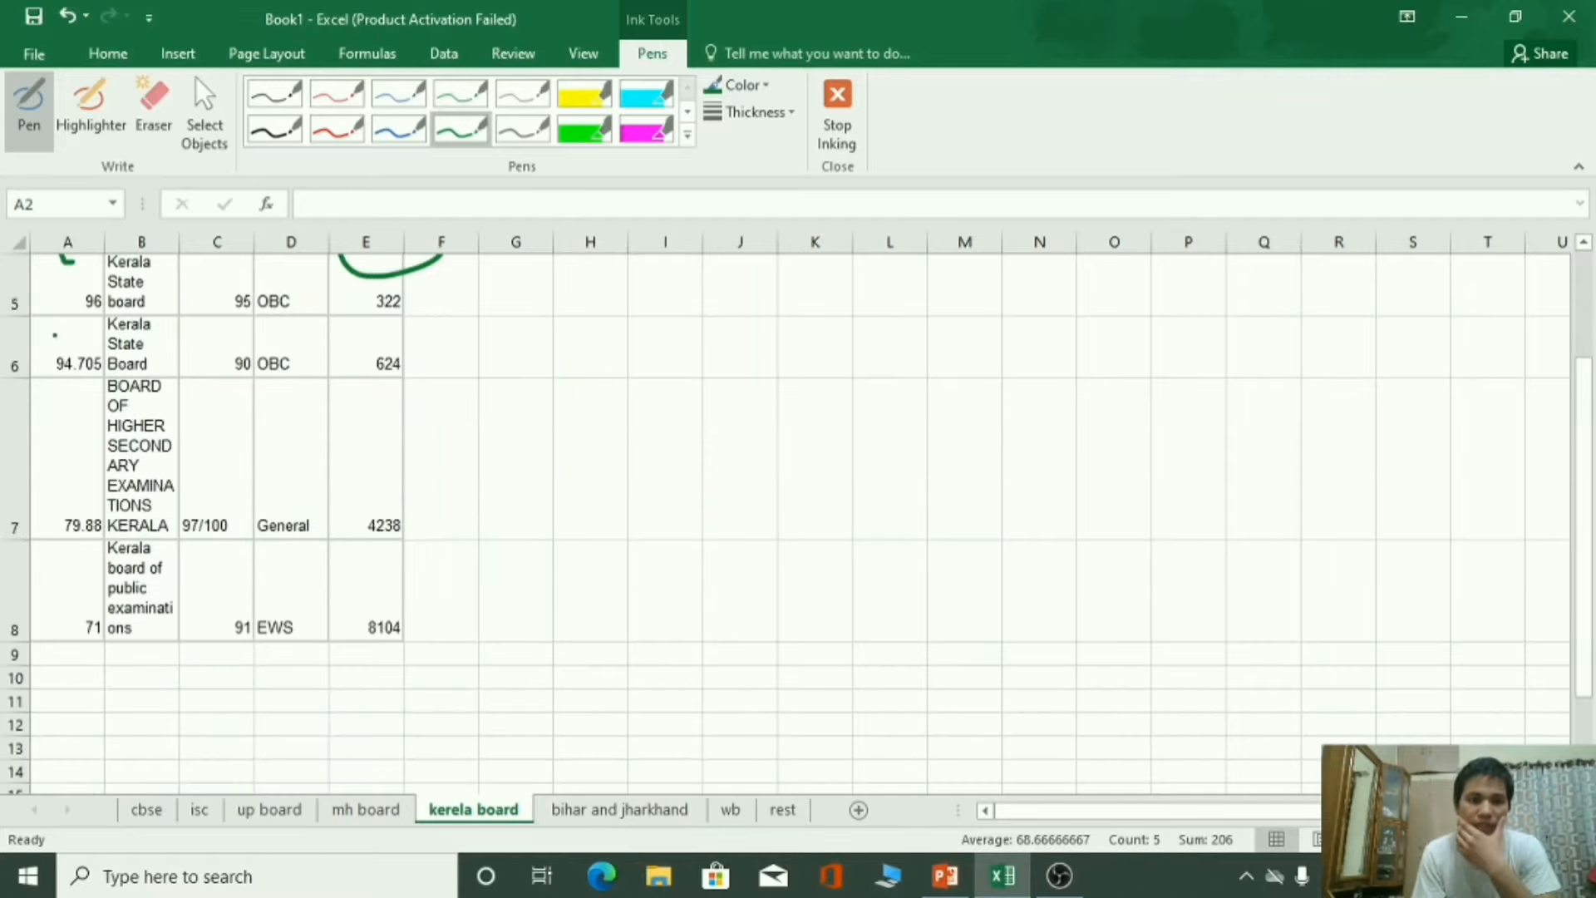
pyautogui.moveTo(56, 270); pyautogui.dragTo(77, 301)
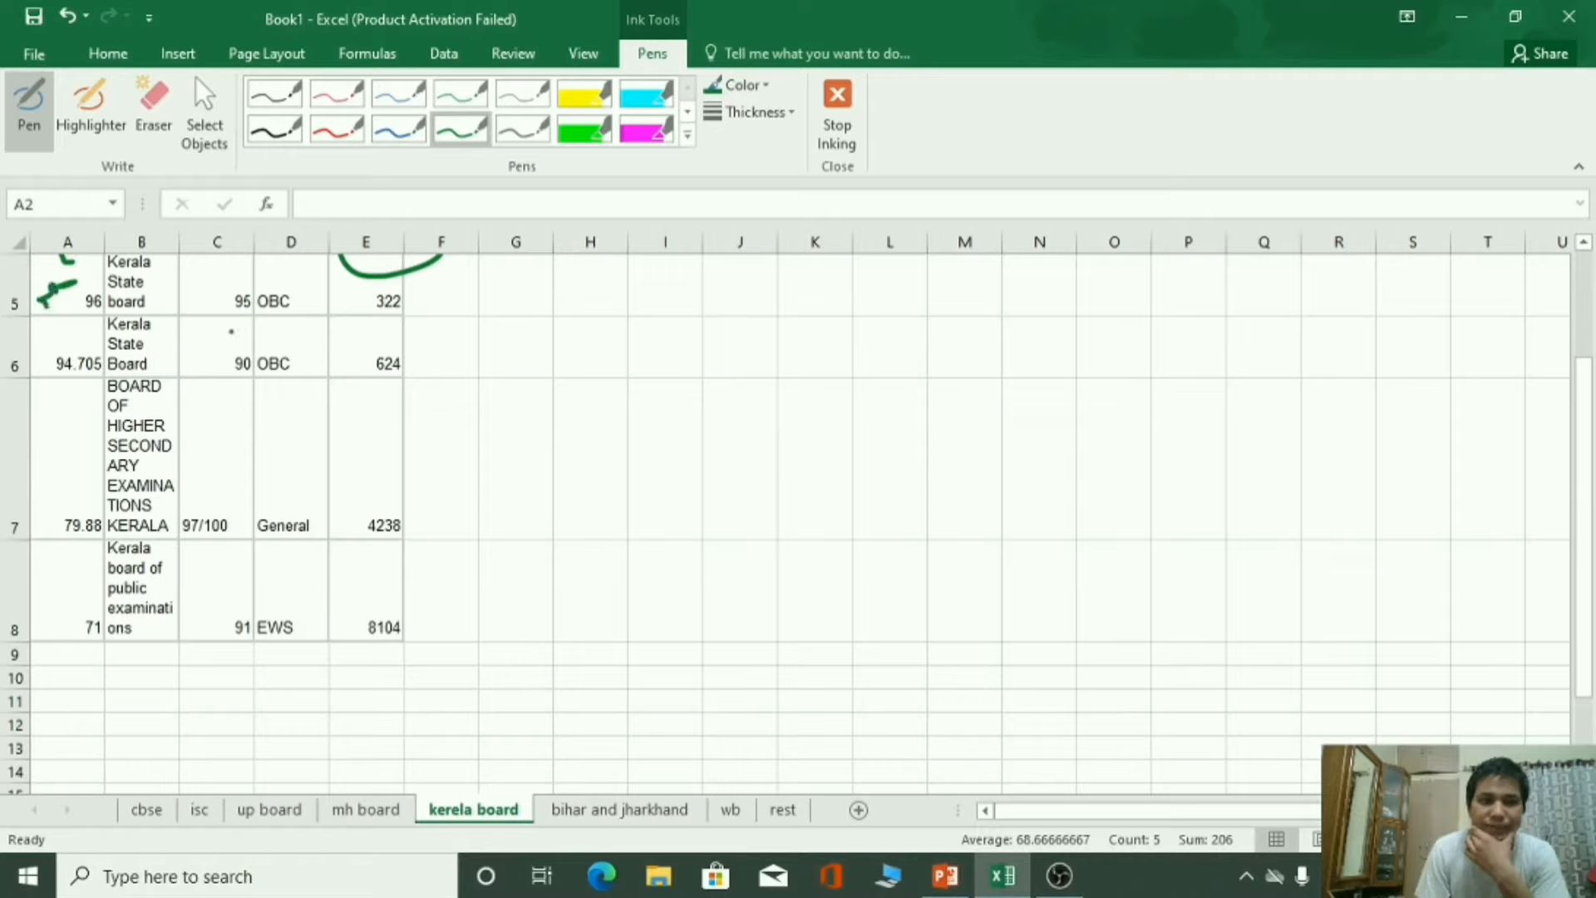
pyautogui.moveTo(214, 324); pyautogui.dragTo(244, 326)
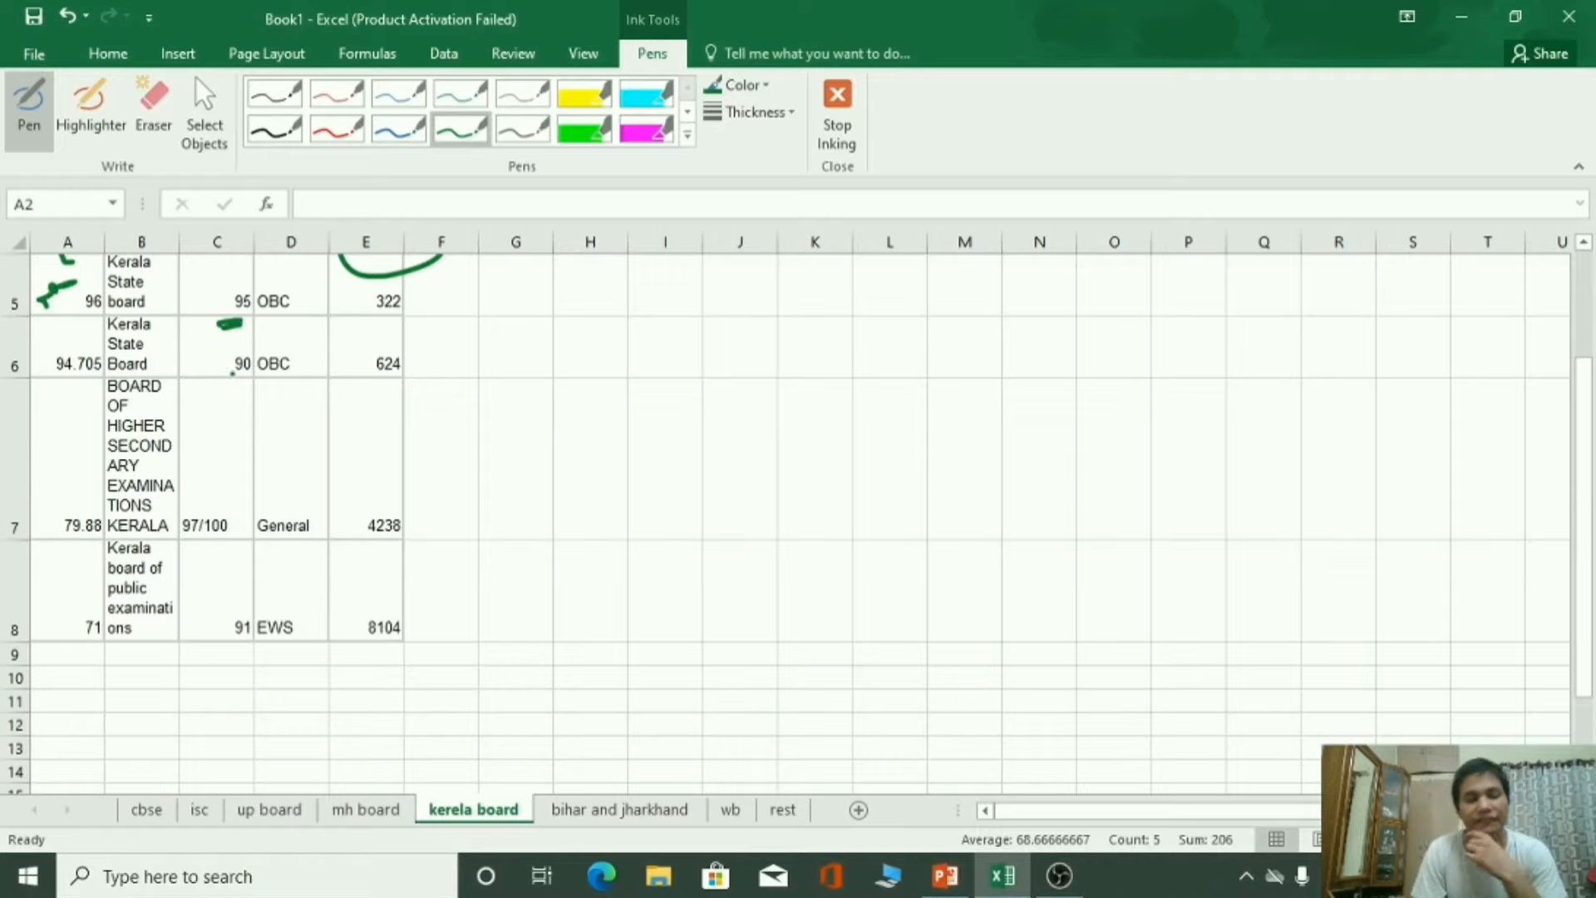
pyautogui.moveTo(361, 331); pyautogui.dragTo(426, 324)
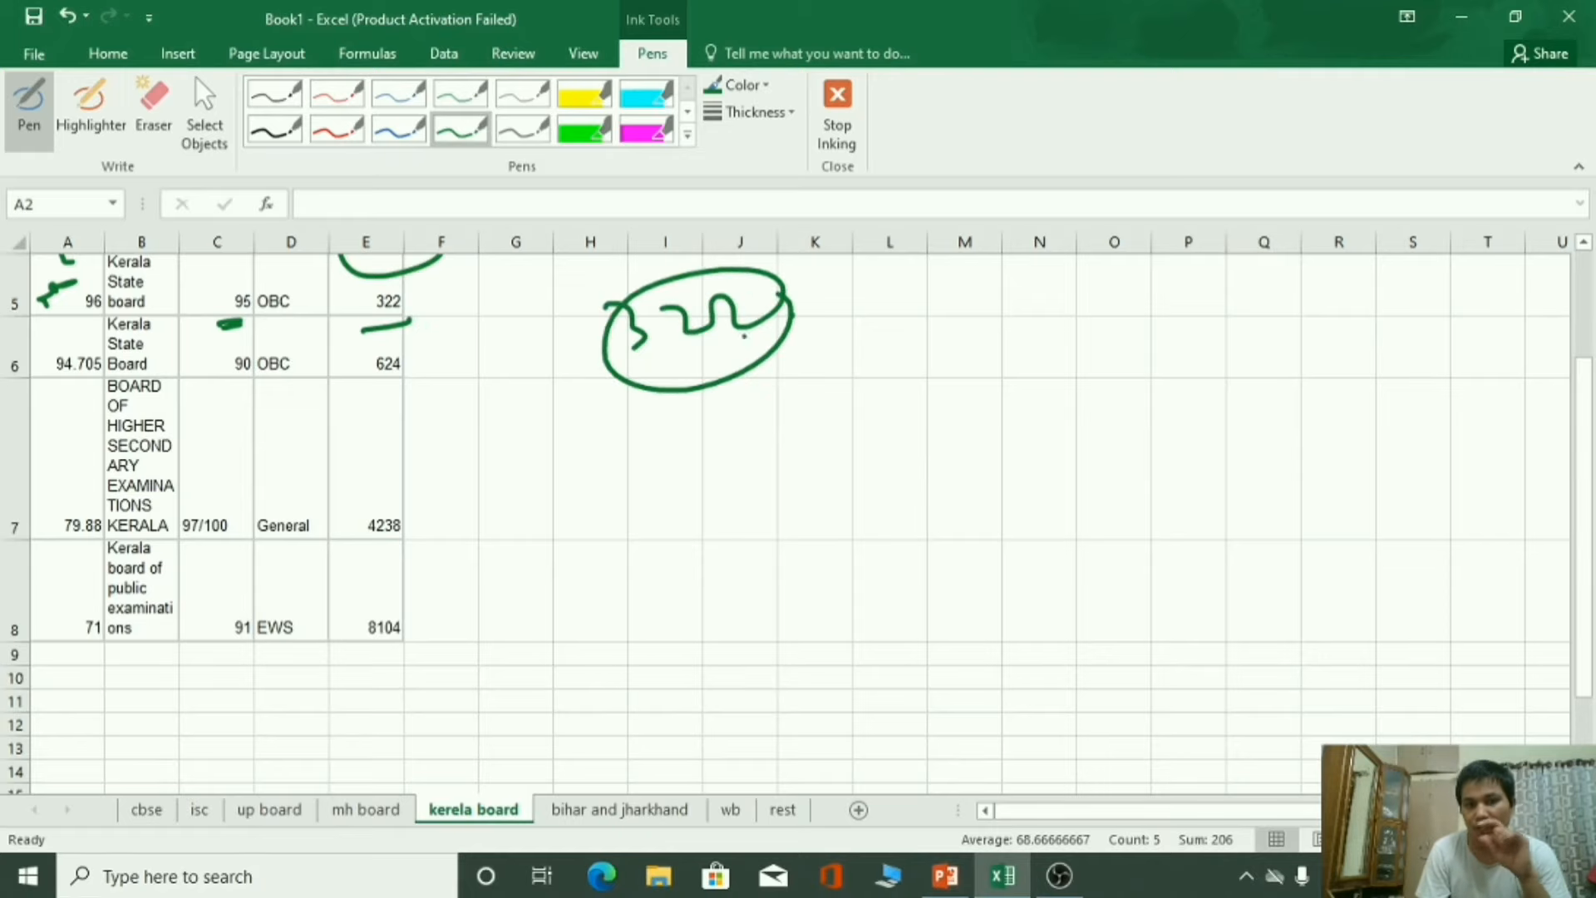
pyautogui.click(146, 808)
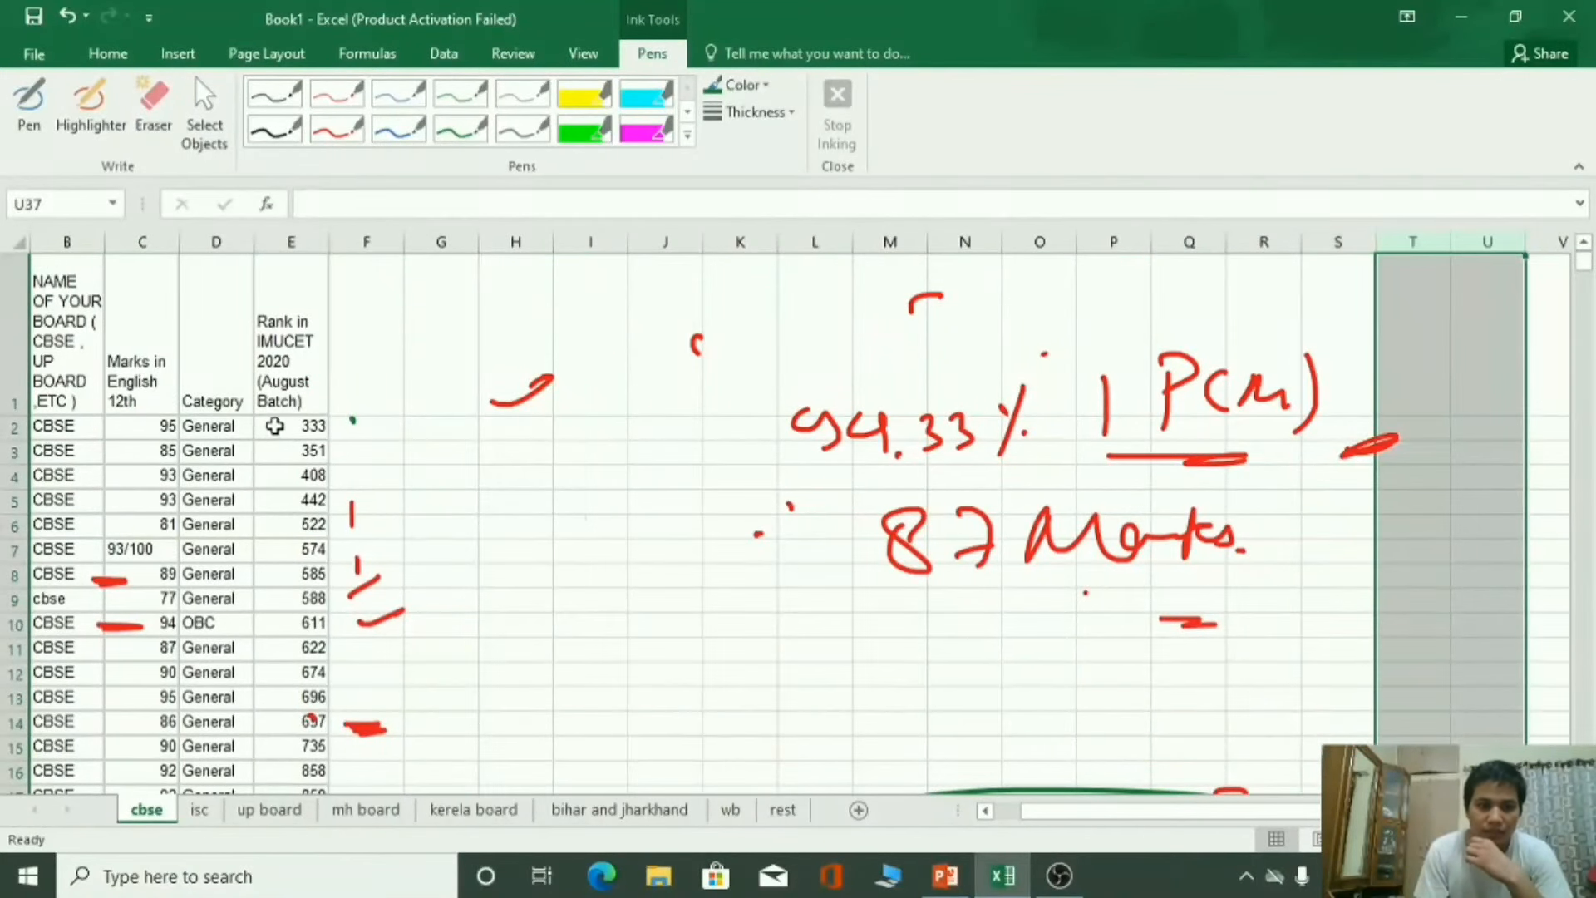
# Check CBSE rank 333 and English 95 in row 2, then return to the kerela board sheet.
pyautogui.click(289, 426)
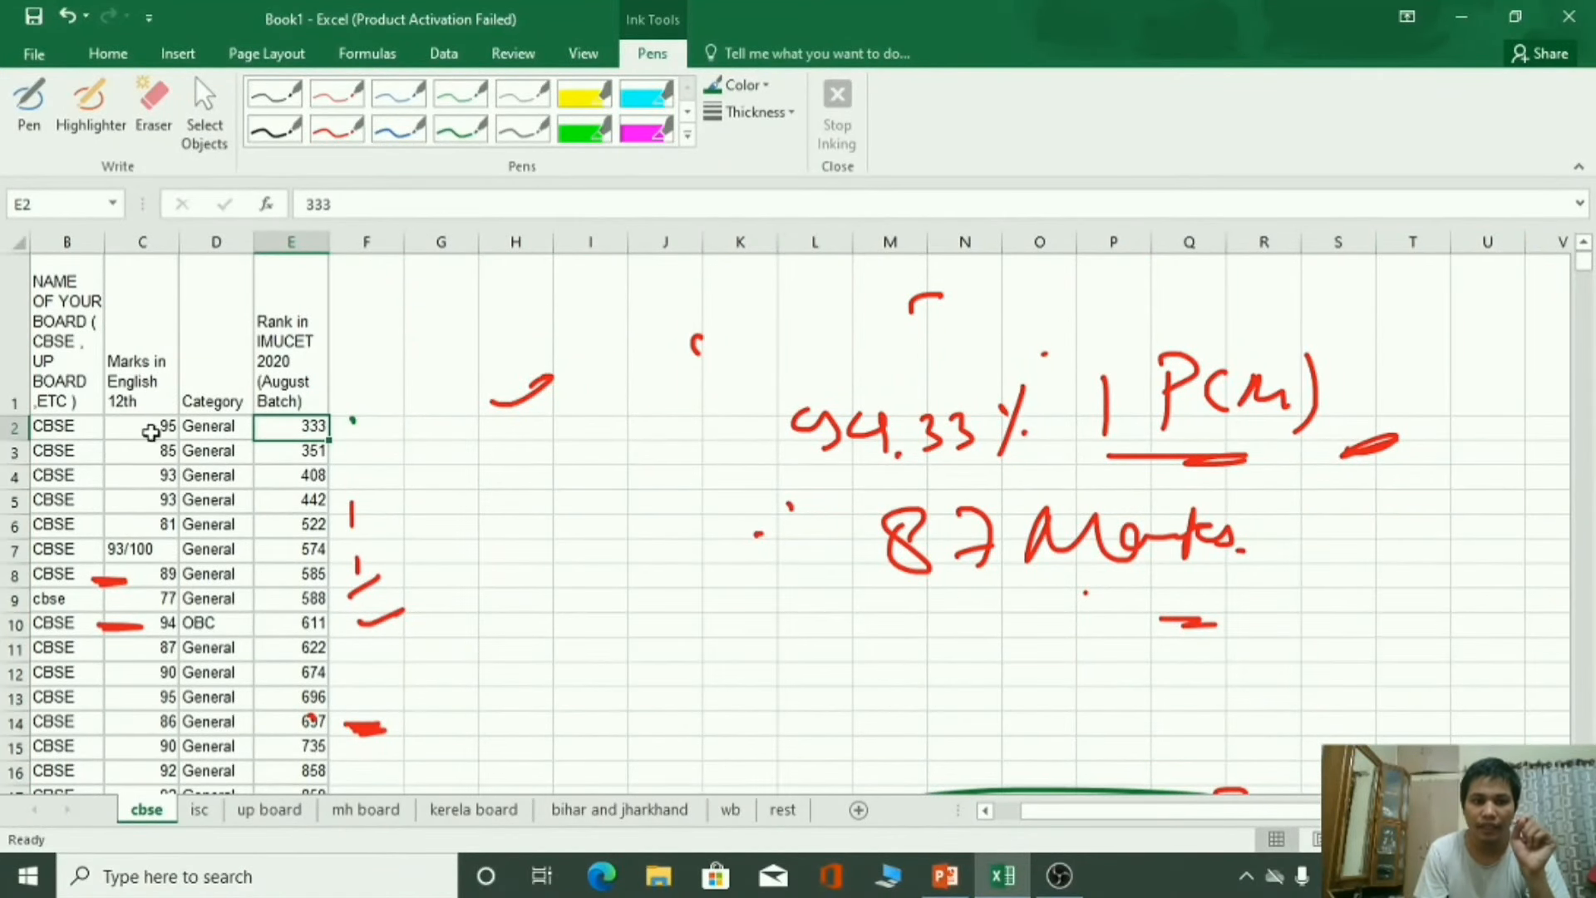
pyautogui.click(142, 426)
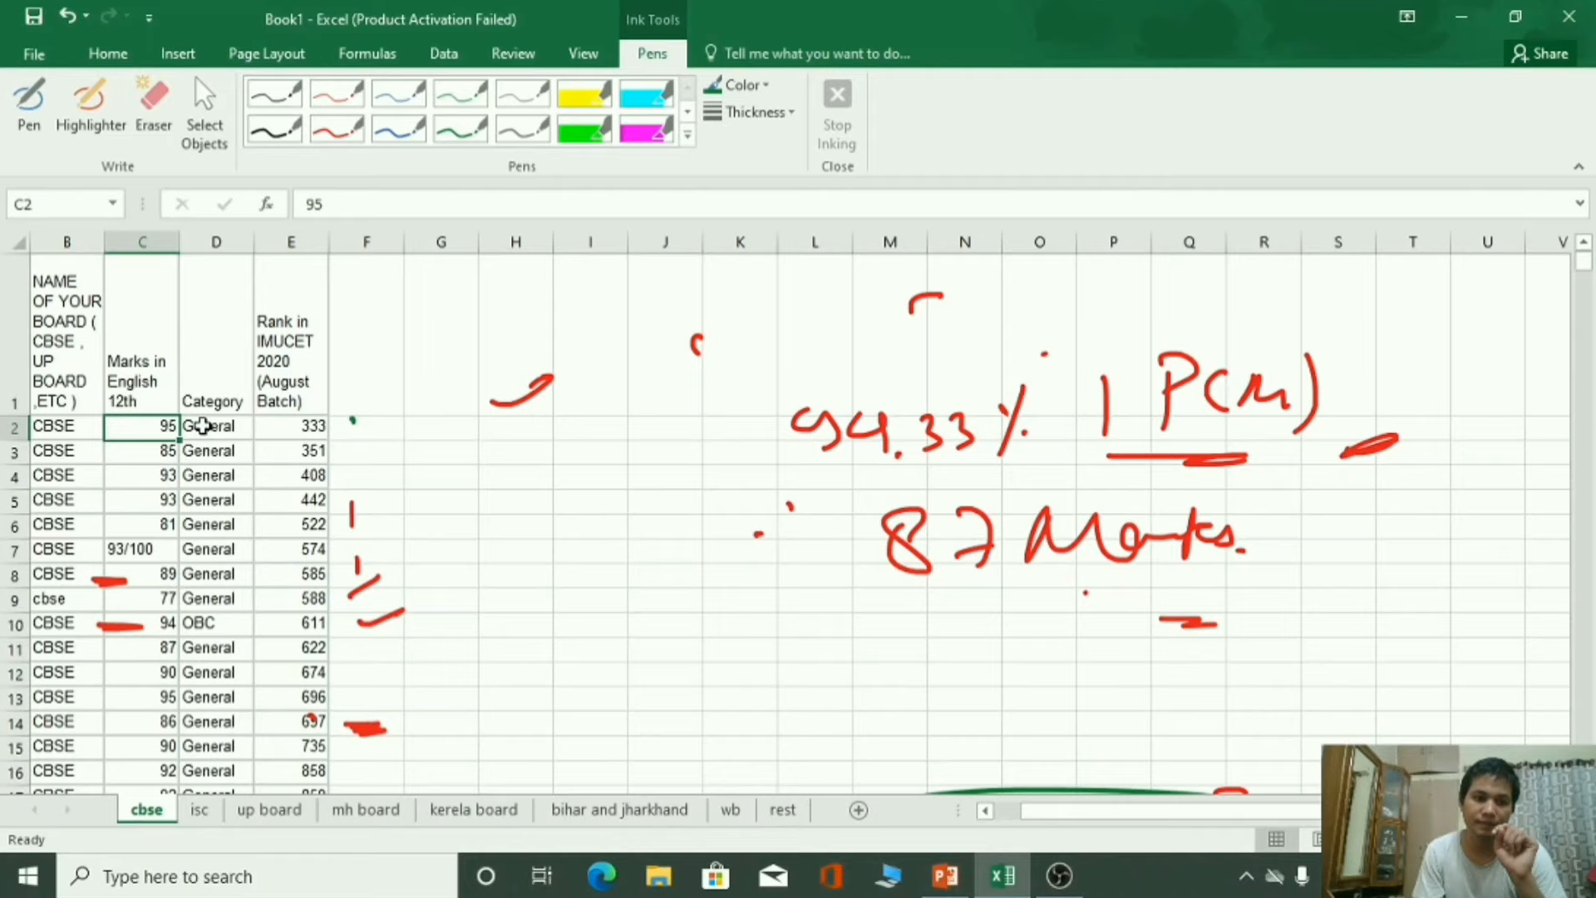
pyautogui.hscroll(-3)
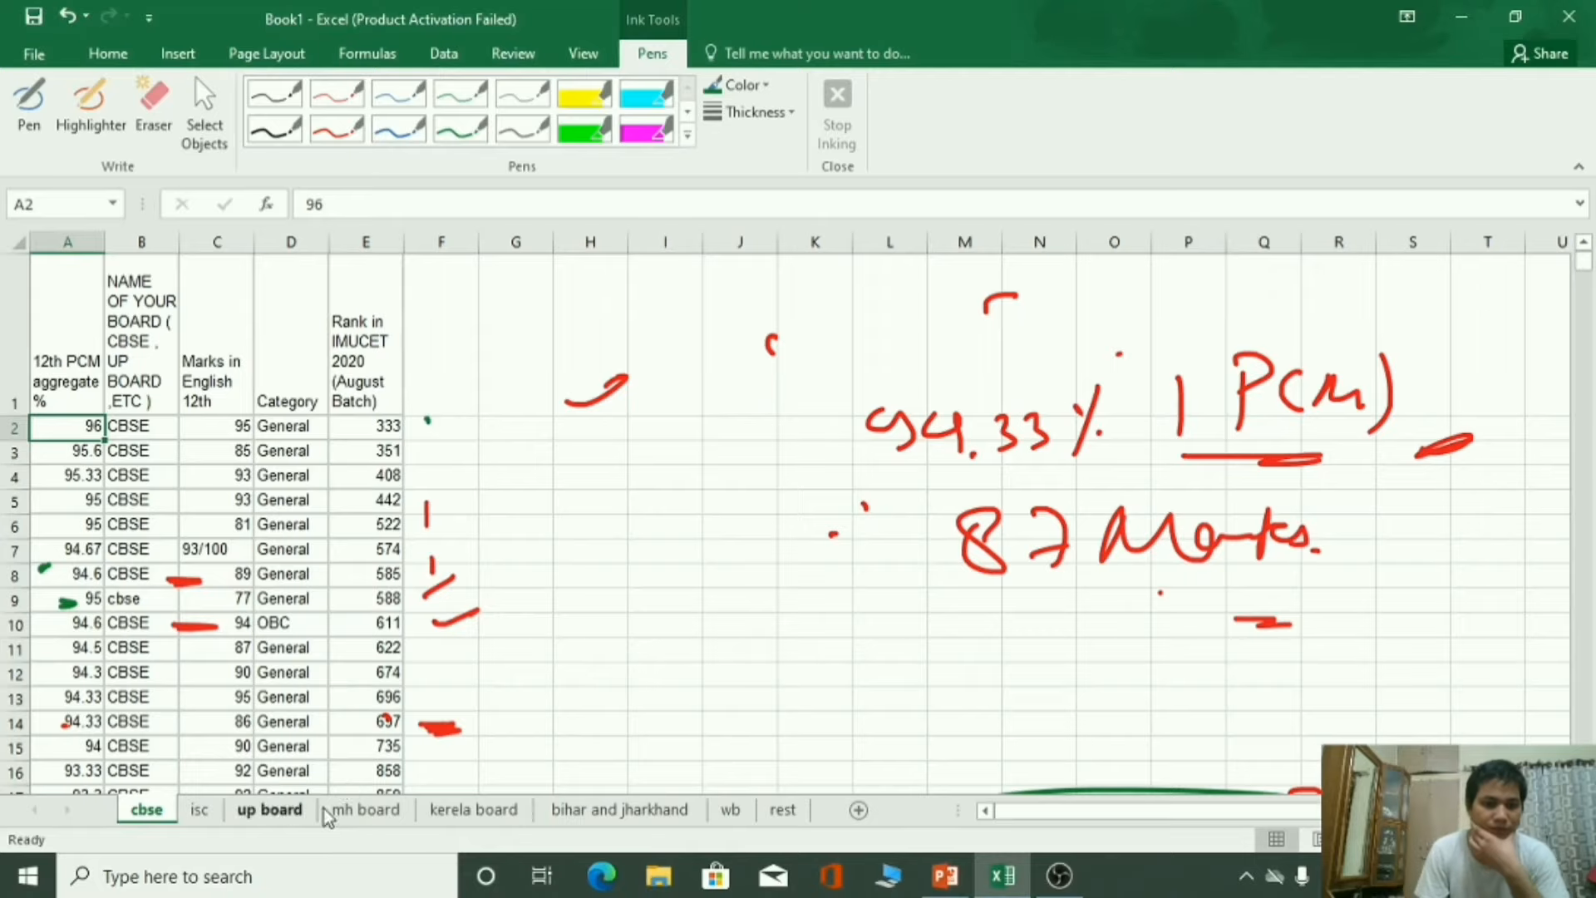
pyautogui.click(472, 810)
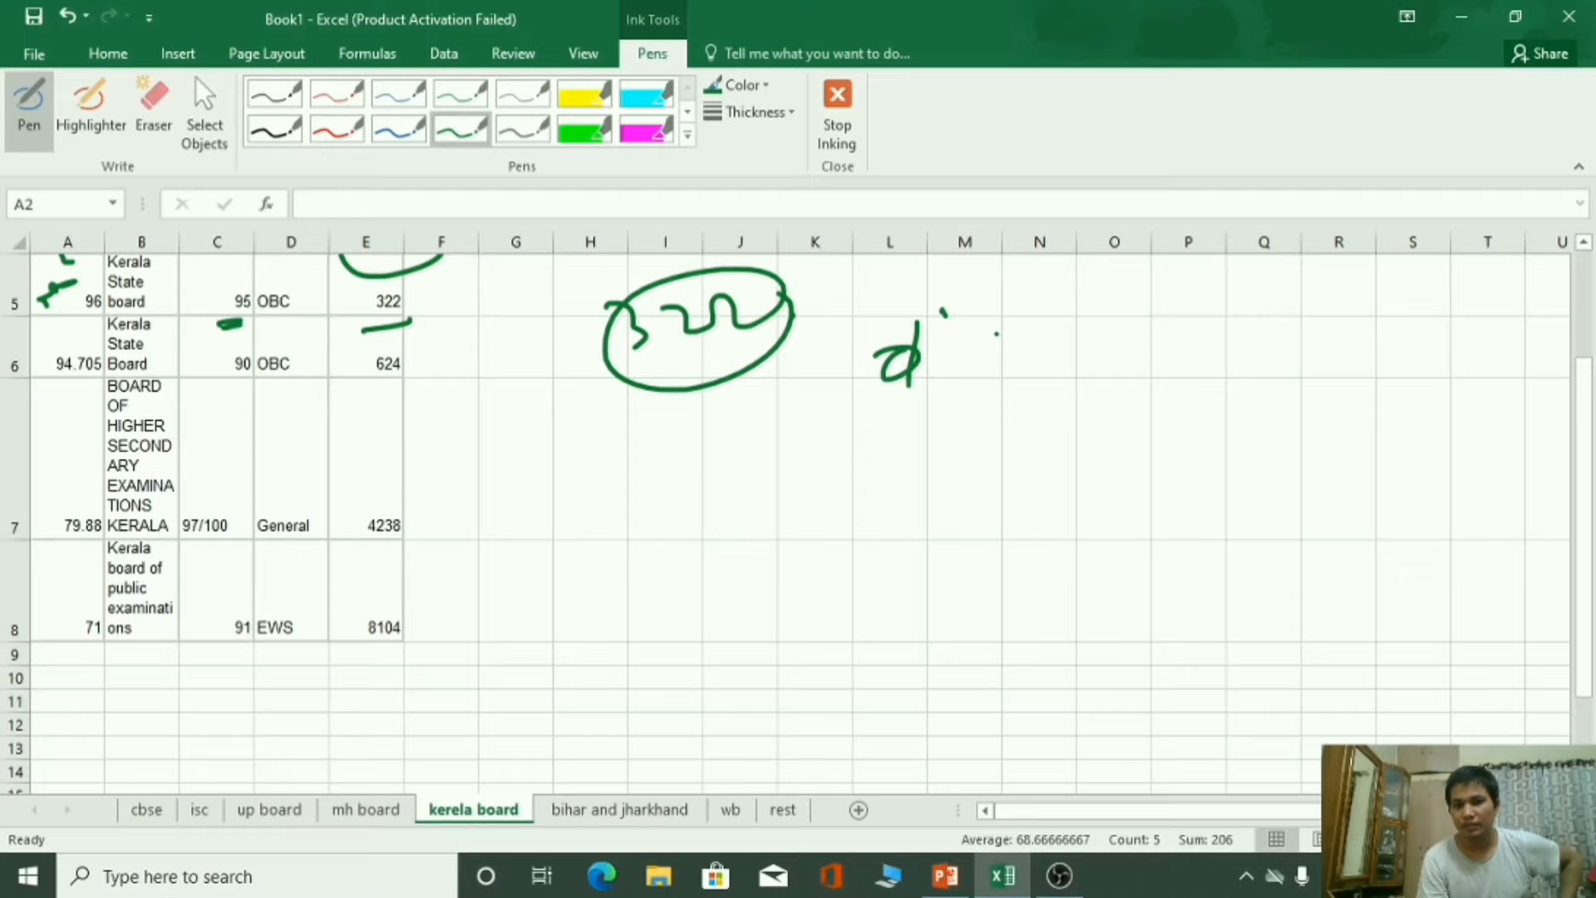
# Write '≃ CBSE' beside the circled 322 rank in green ink.
pyautogui.moveTo(977, 345); pyautogui.dragTo(1324, 346)
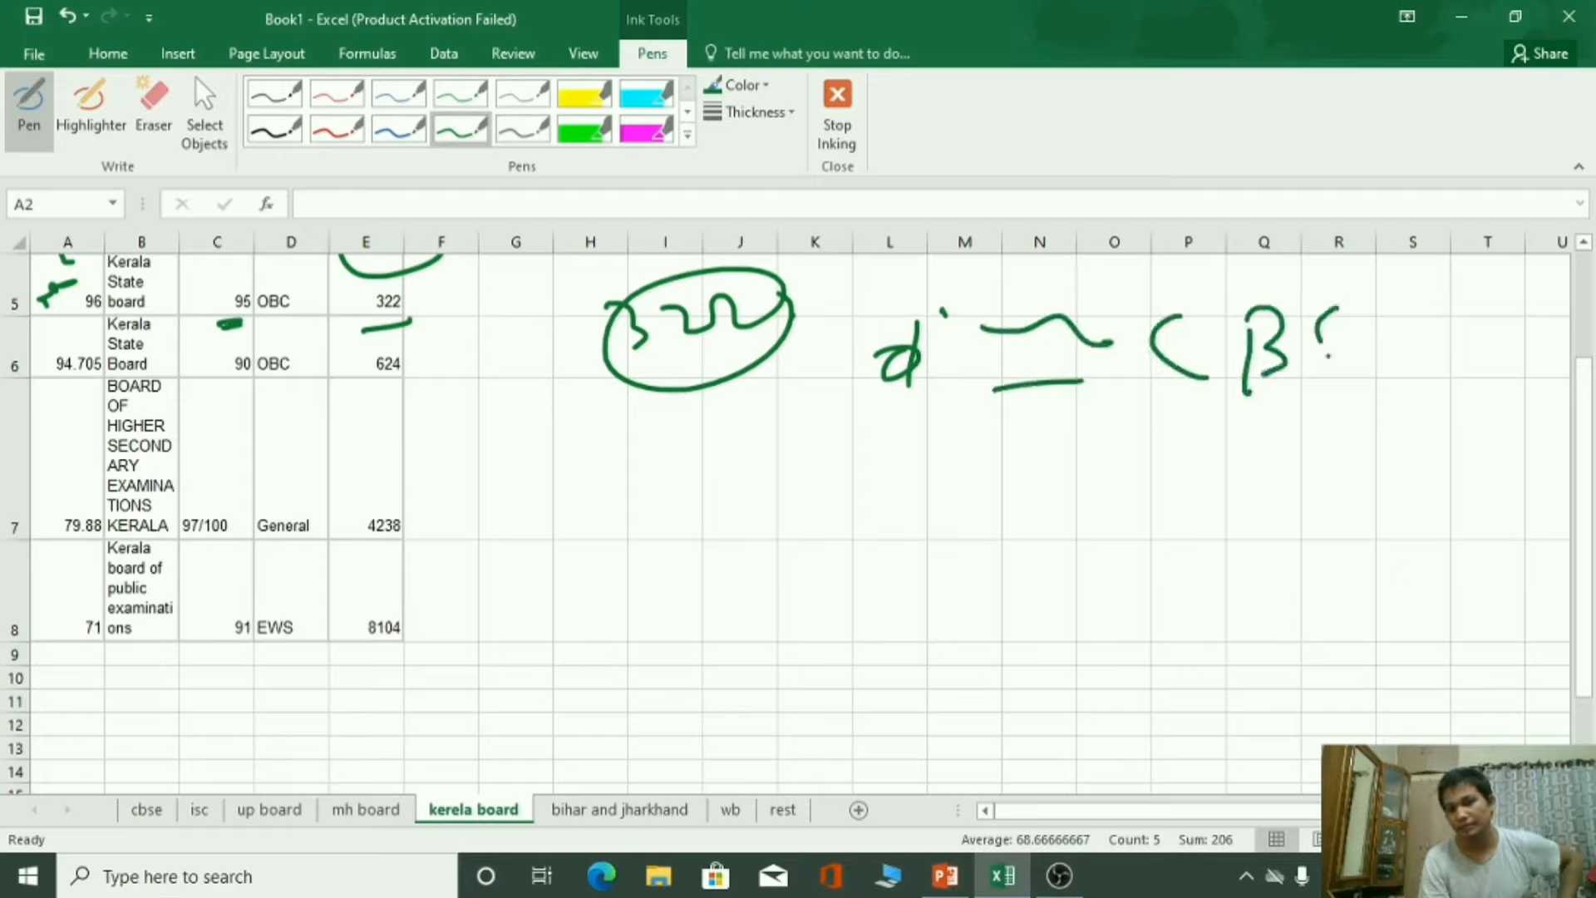
pyautogui.moveTo(1303, 316); pyautogui.dragTo(1395, 397)
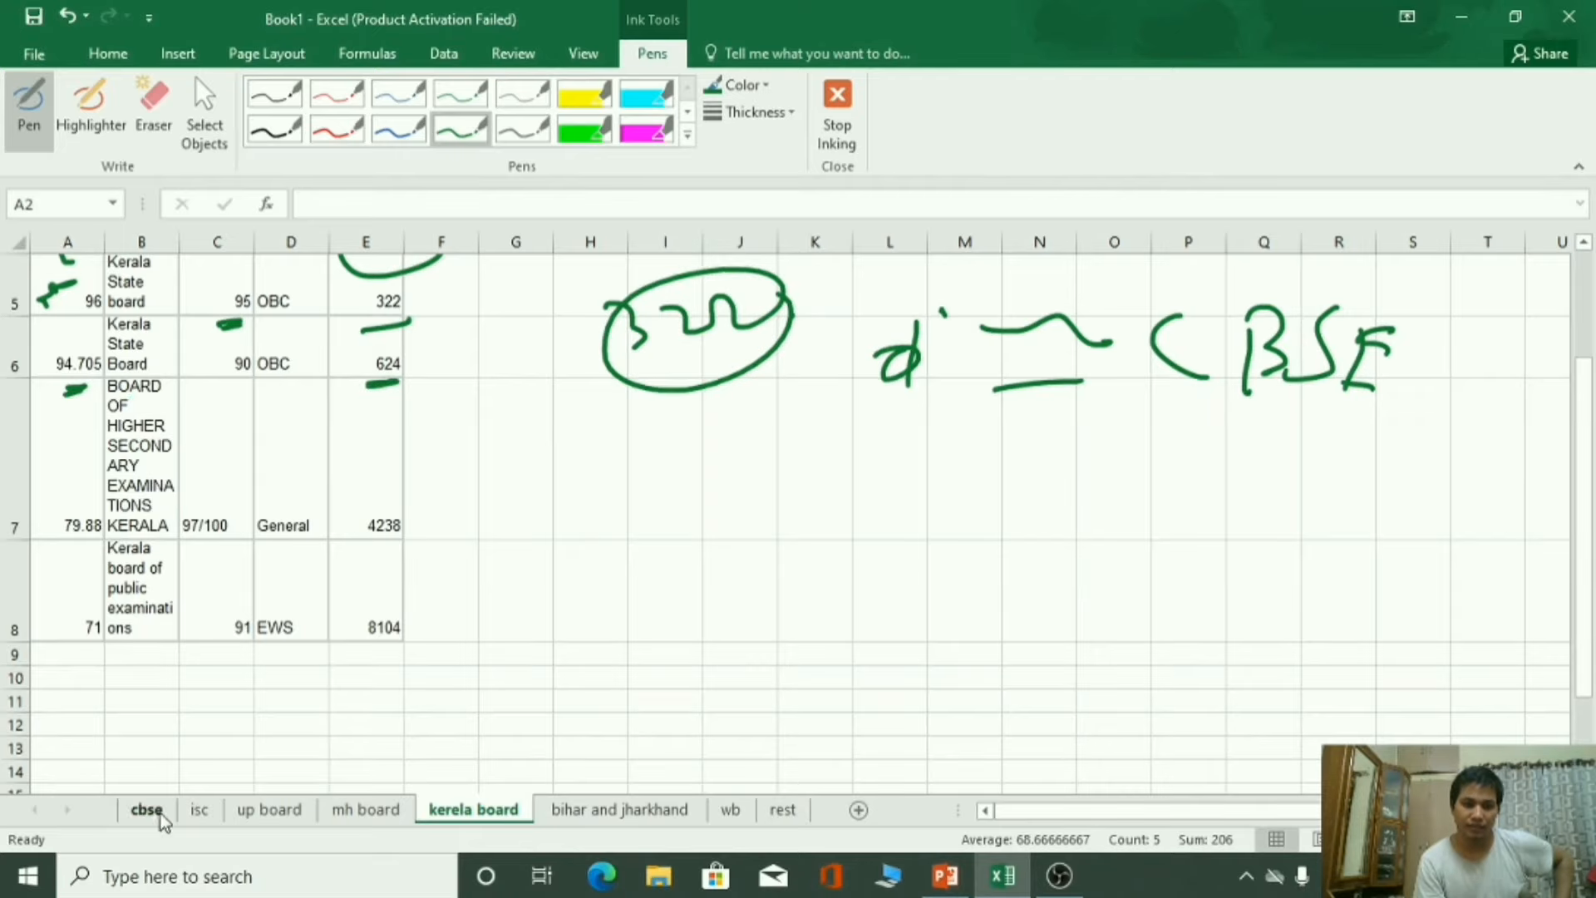
# Compare against the 94.5 CBSE entry, then write 'CBSE' and circle rank 4238 on the Kerala sheet.
pyautogui.click(146, 810)
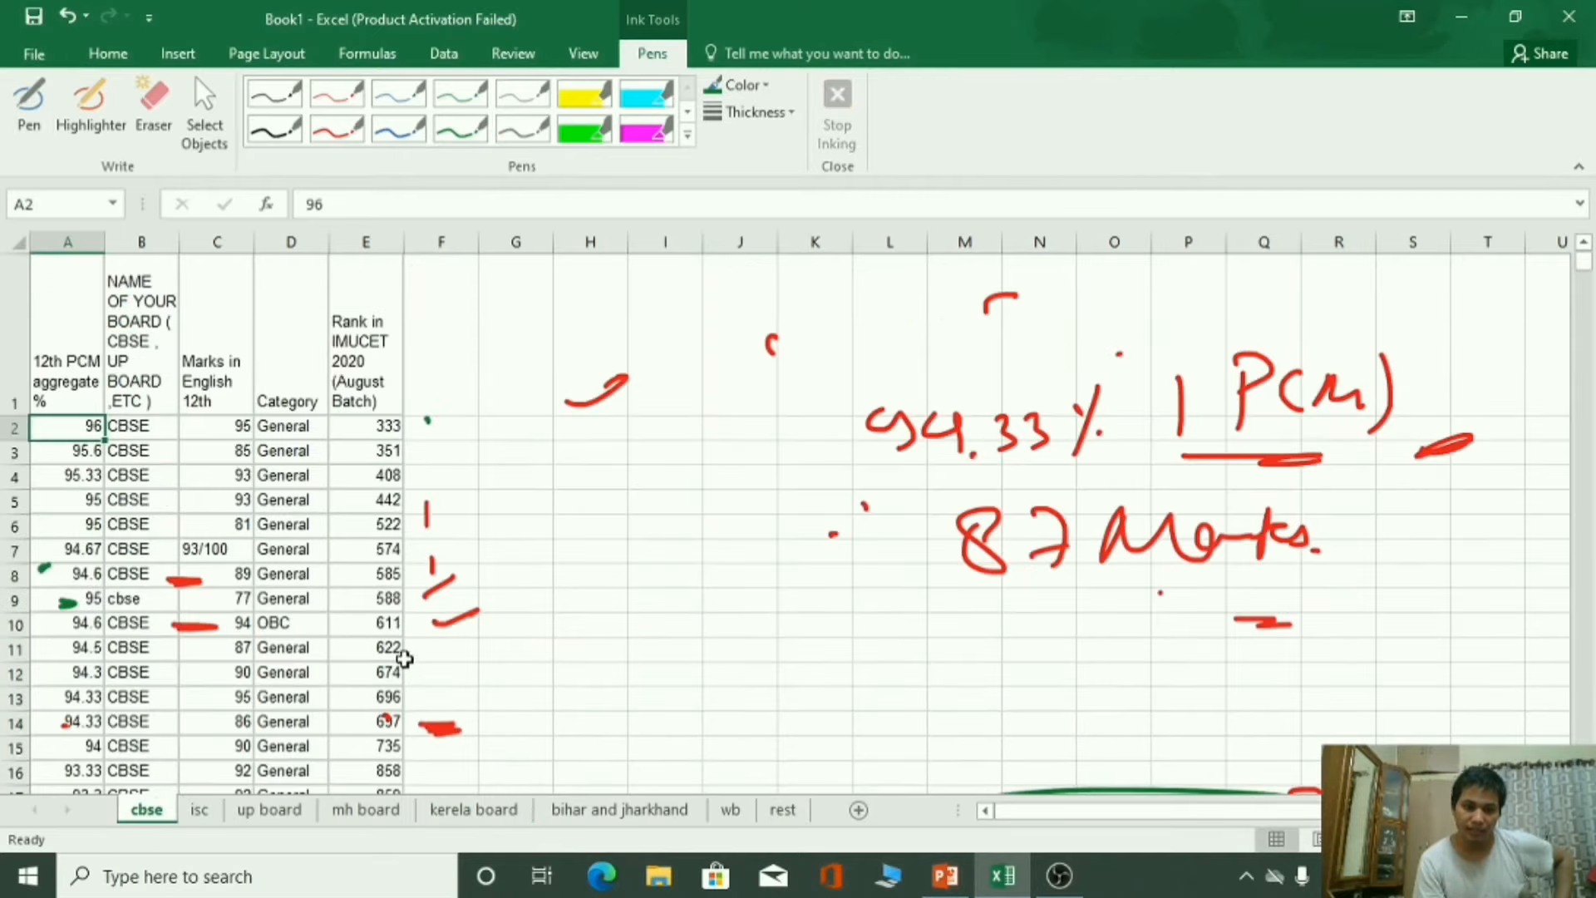
pyautogui.click(63, 647)
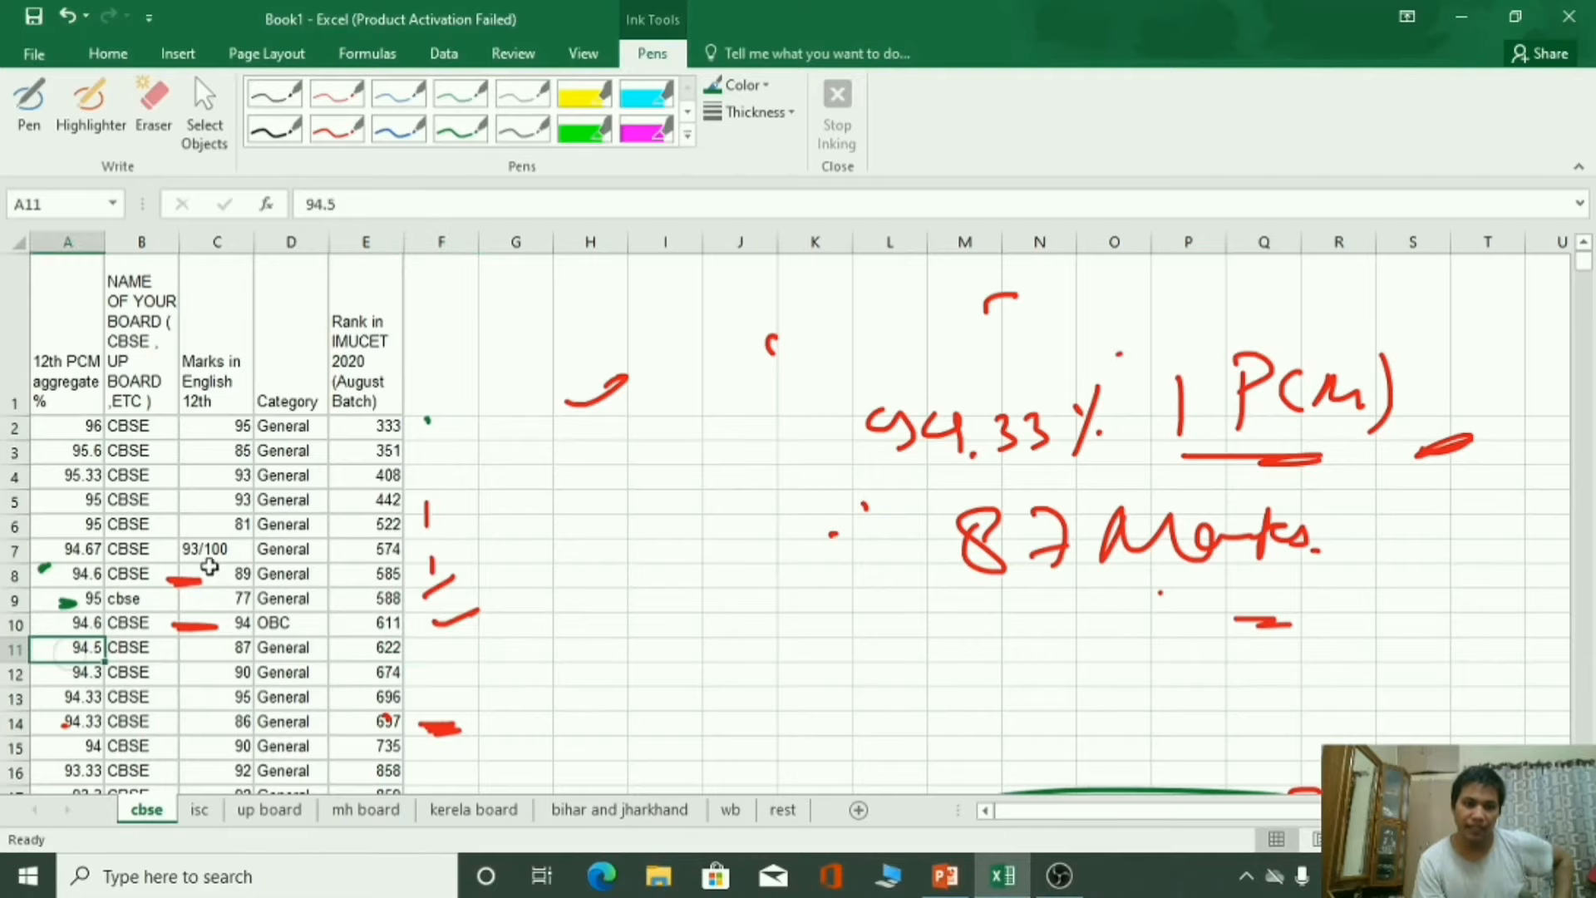
pyautogui.click(473, 808)
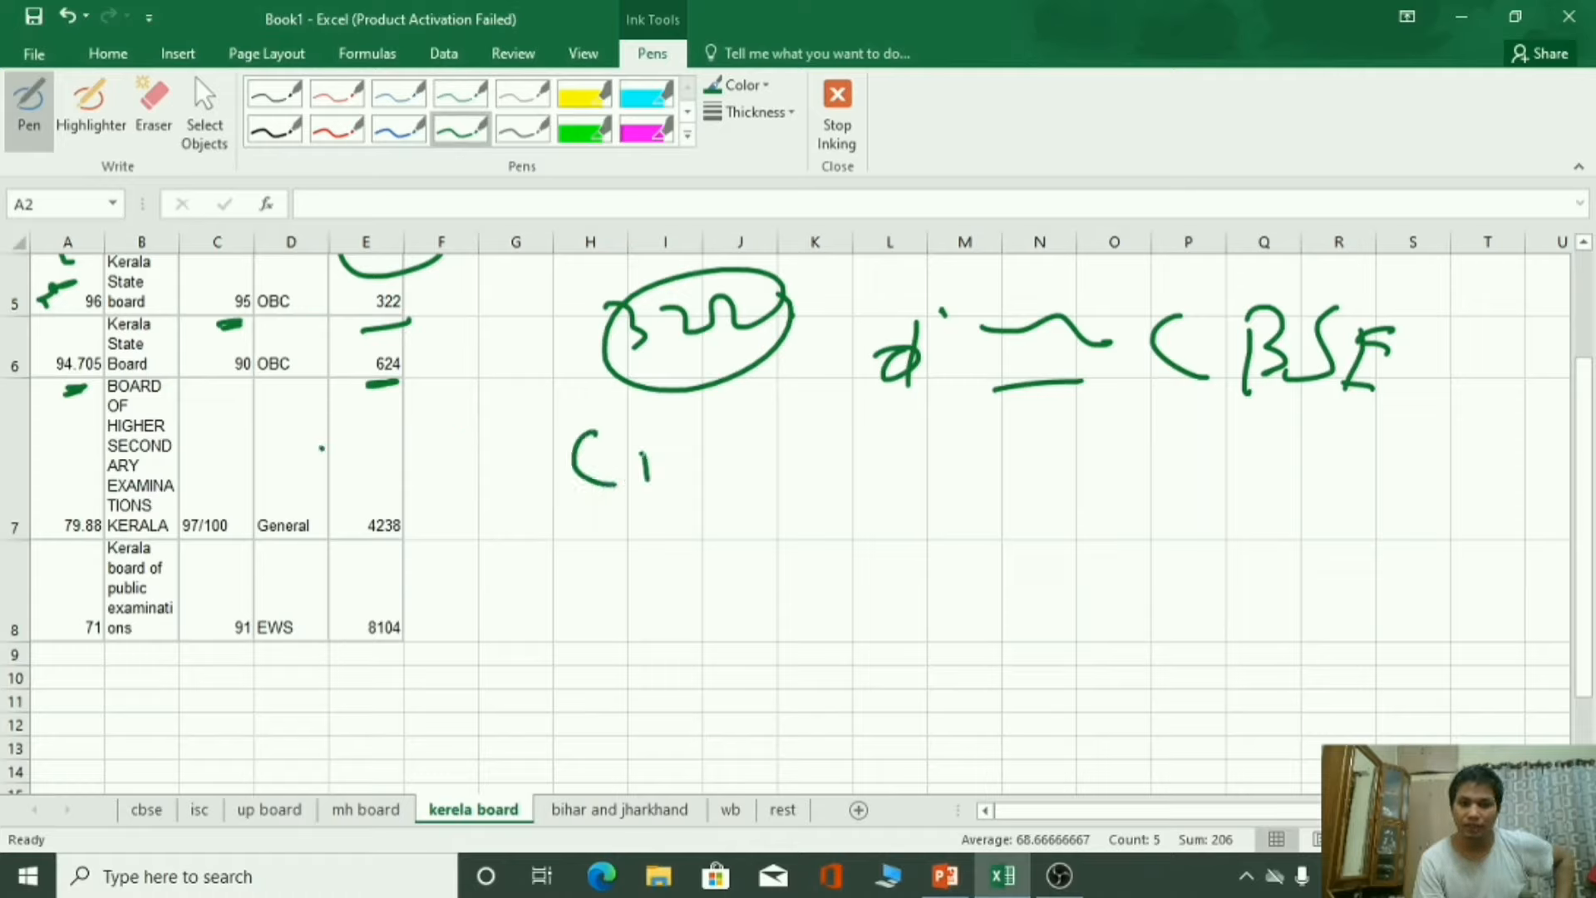
pyautogui.moveTo(642, 469); pyautogui.dragTo(845, 504)
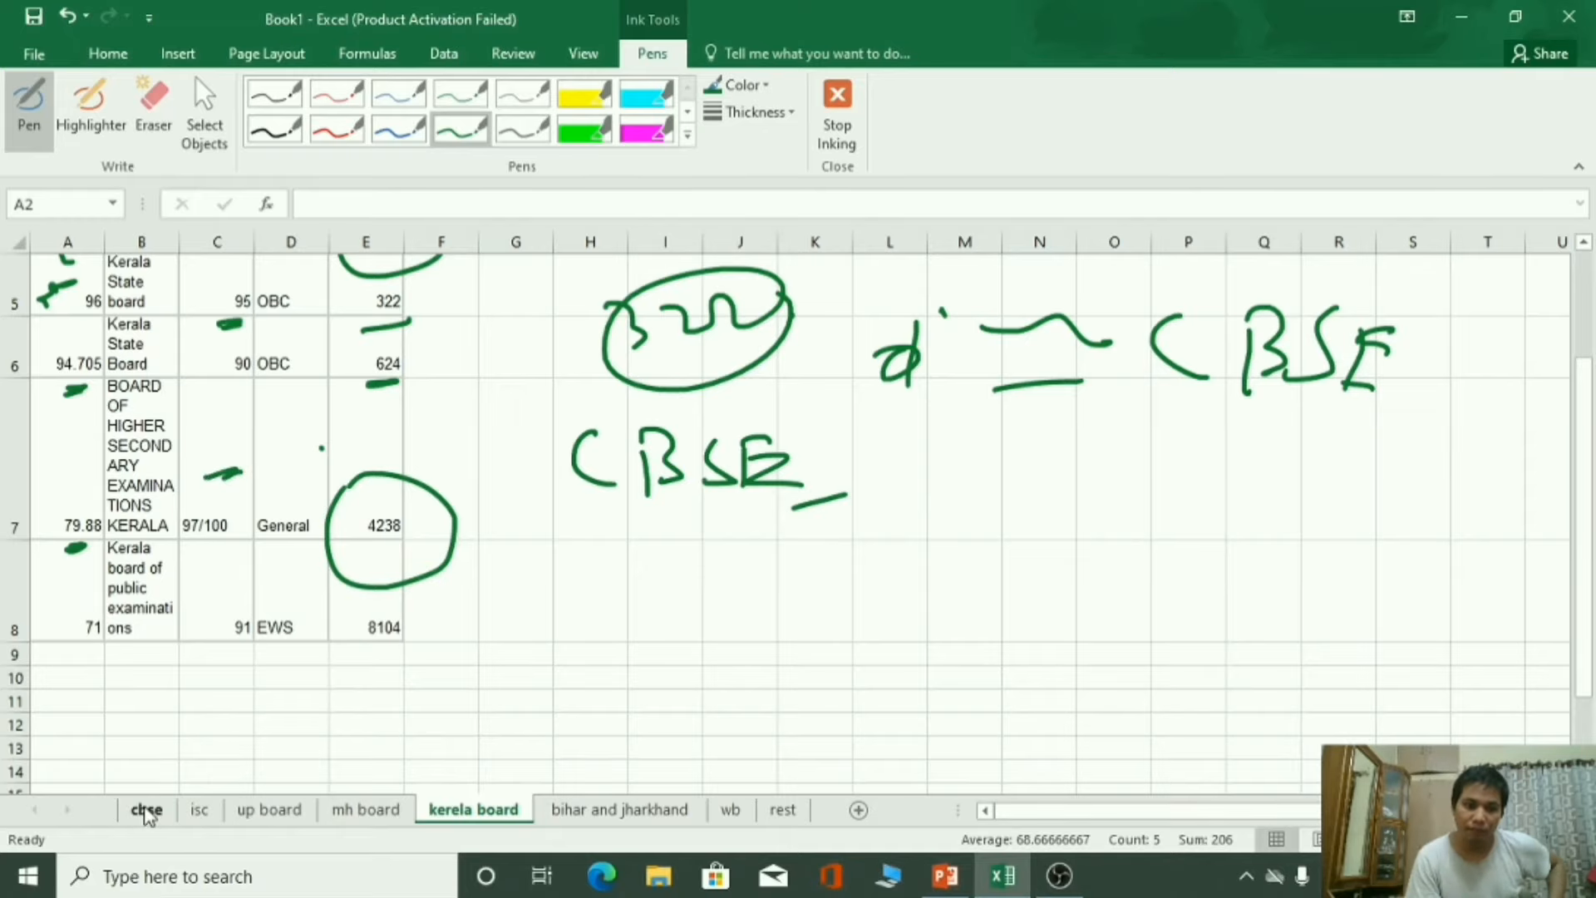
# On the cbse sheet scroll to row 58 and pick the yellow highlighter, then return to the Kerala sheet.
pyautogui.click(146, 809)
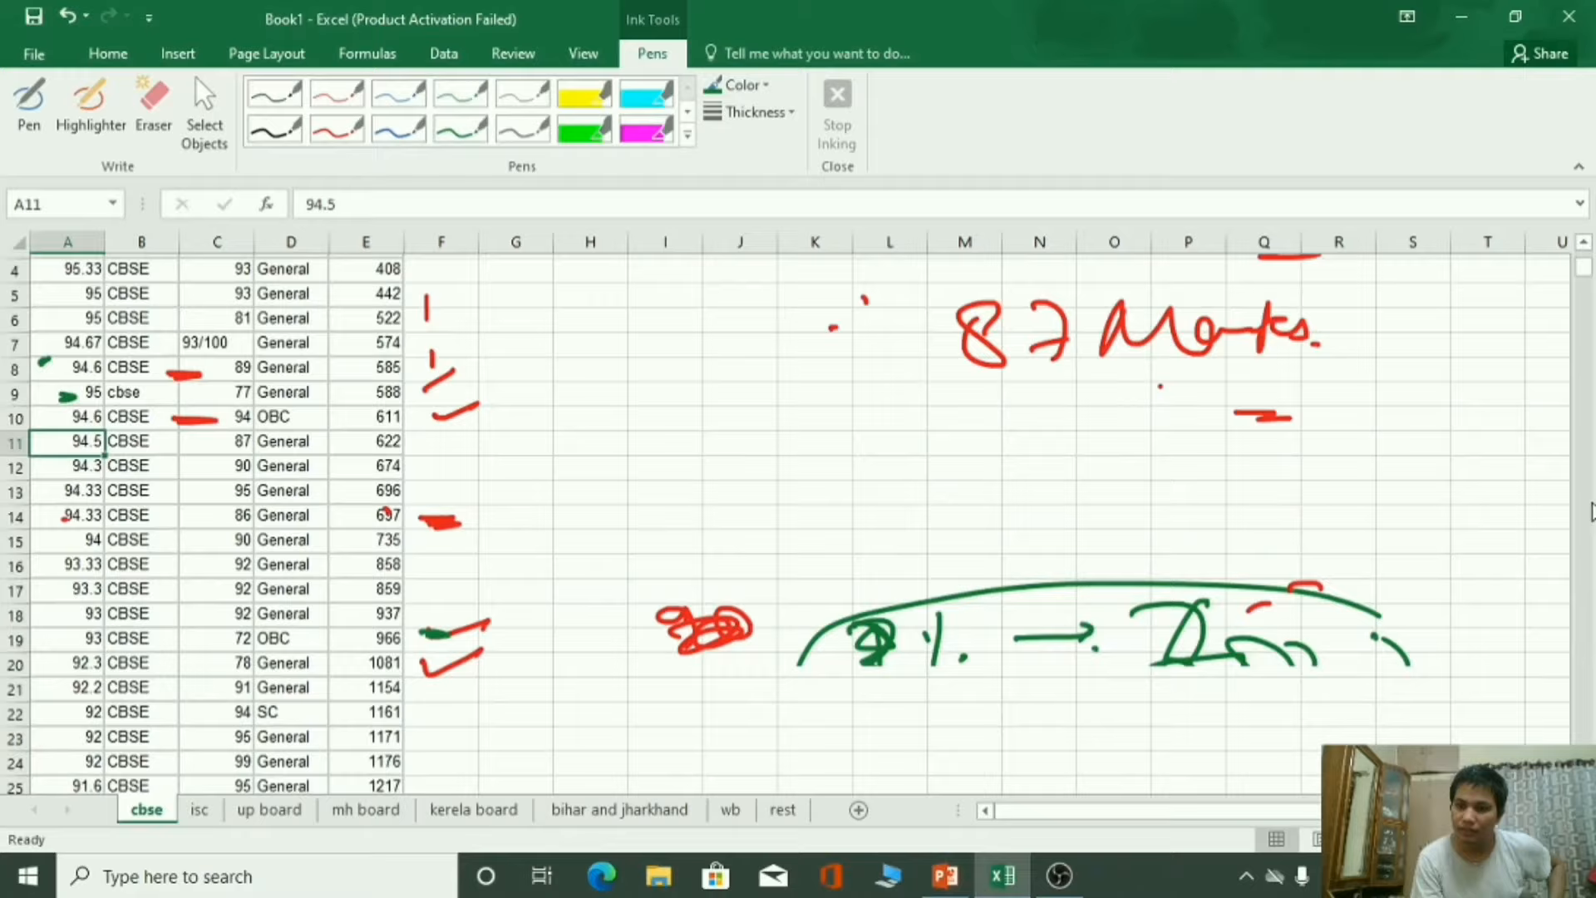
pyautogui.scroll(-3)
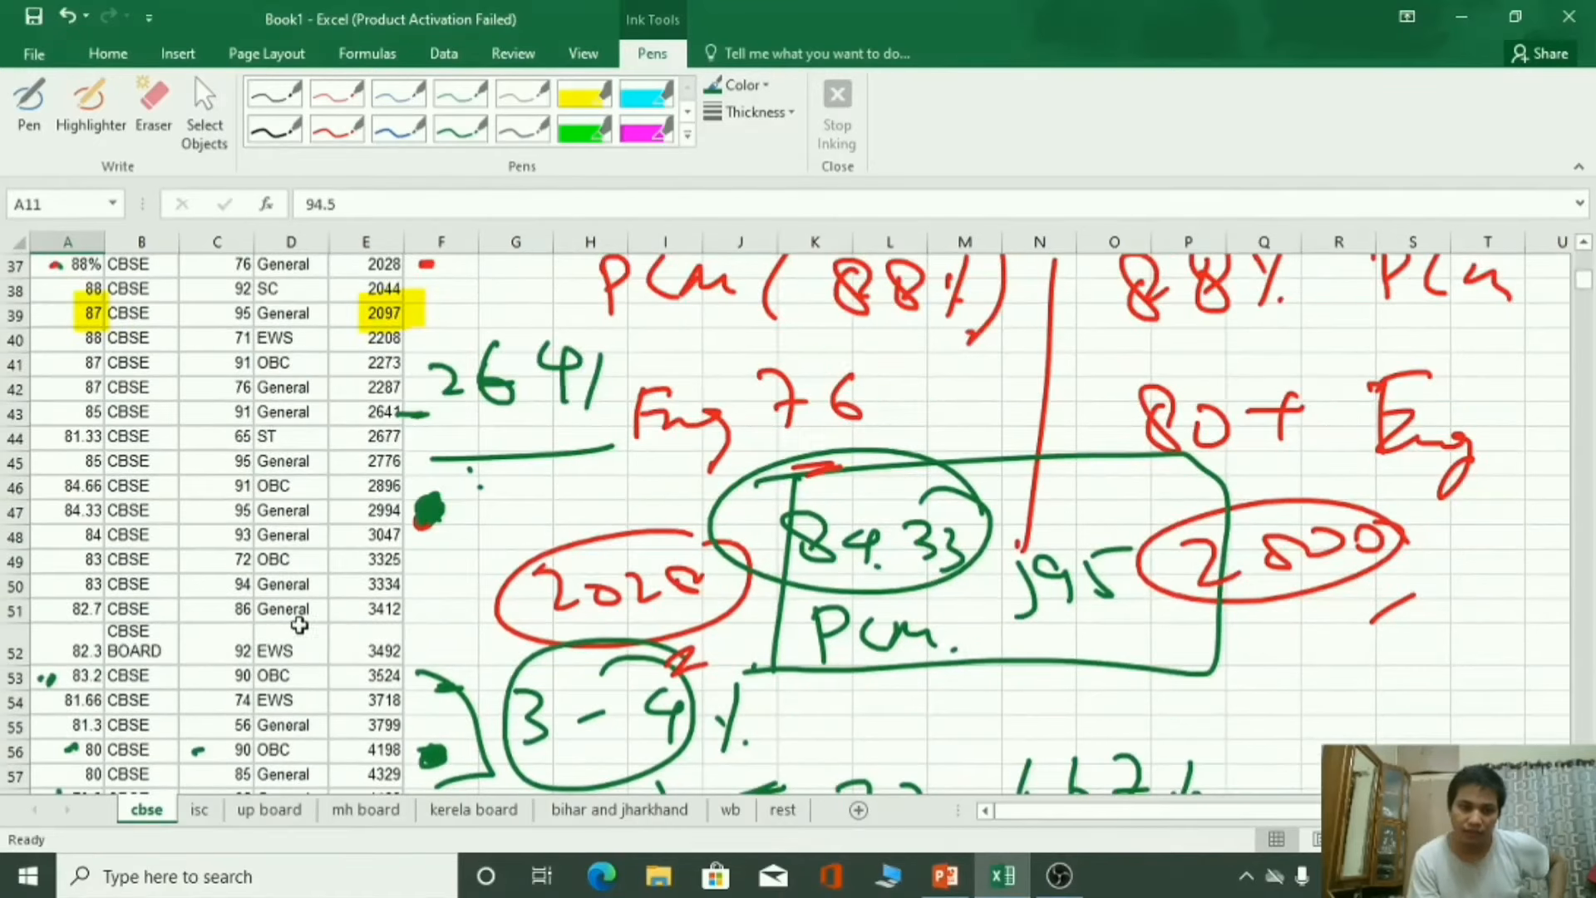
pyautogui.scroll(-3)
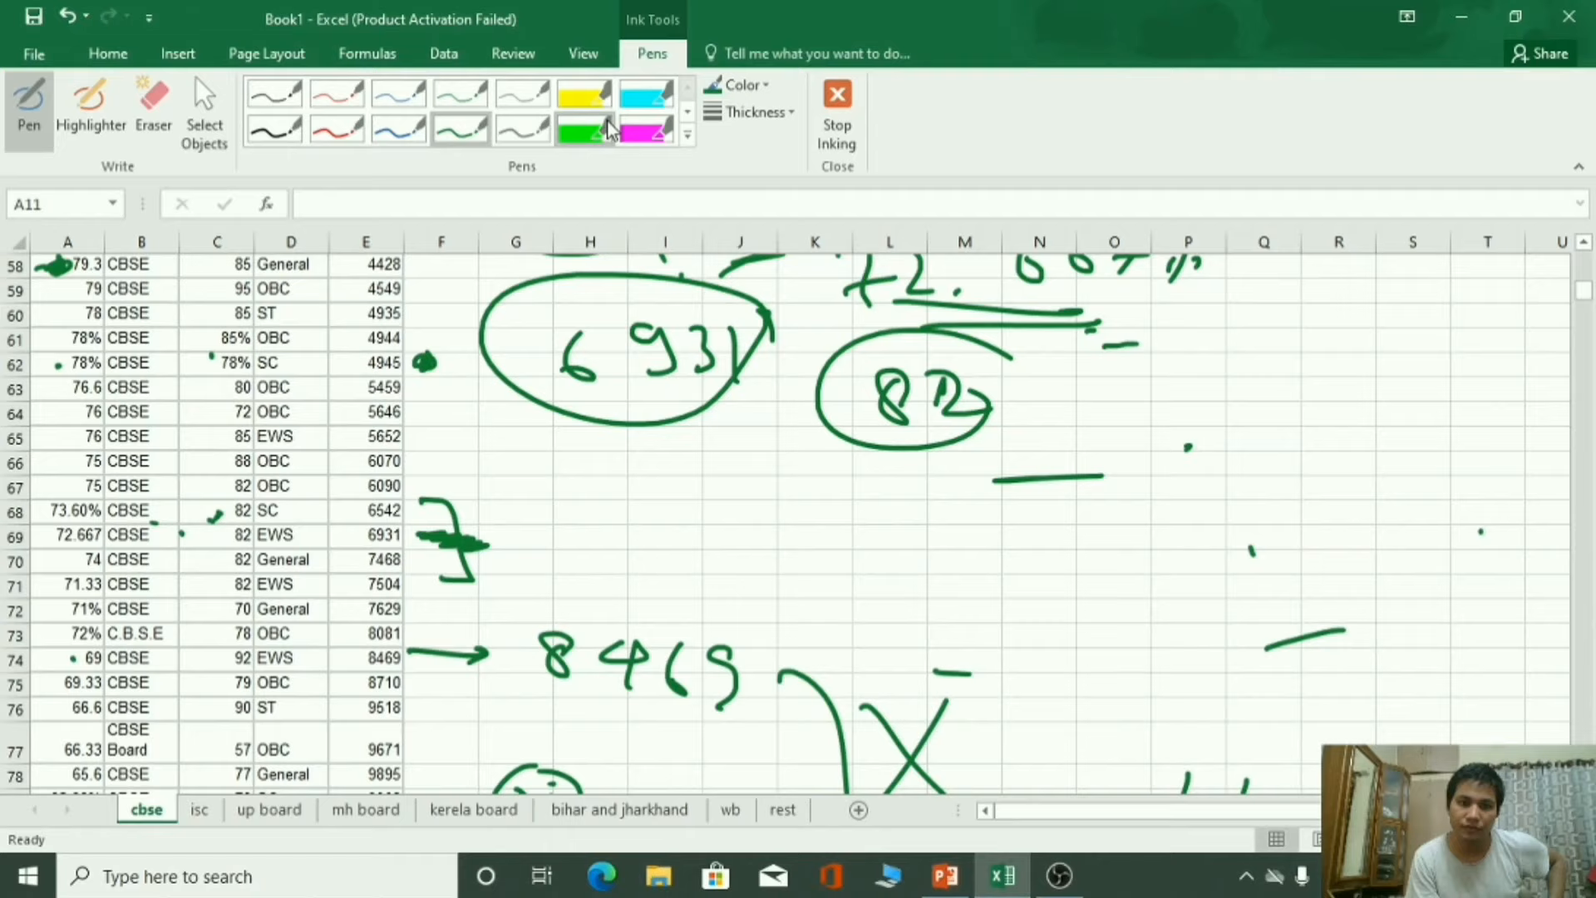
pyautogui.click(90, 103)
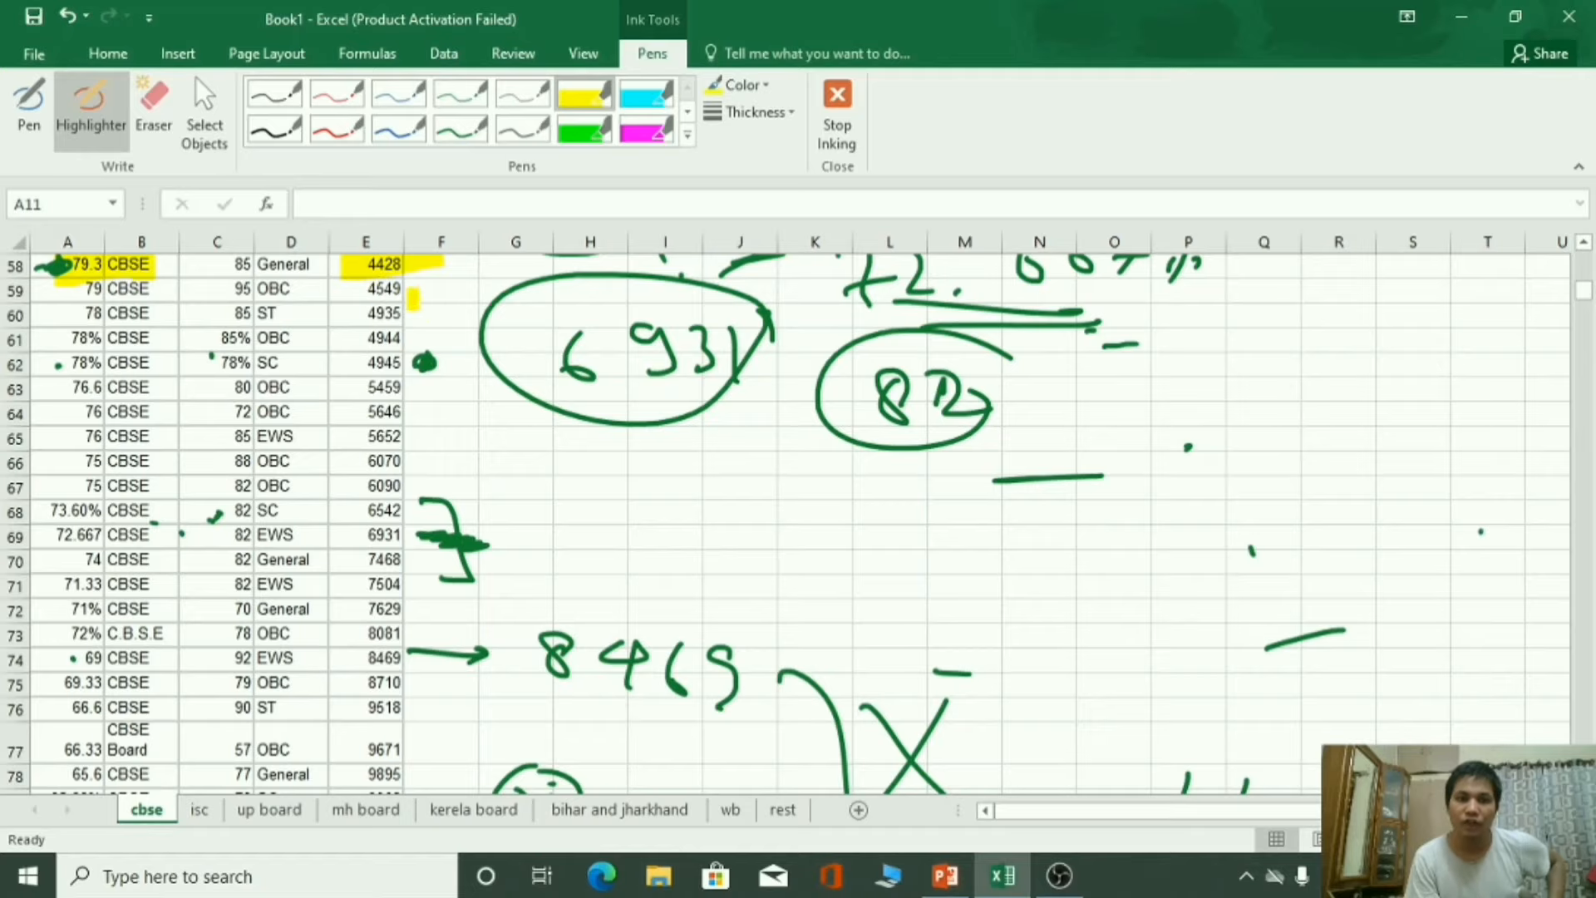
pyautogui.click(472, 808)
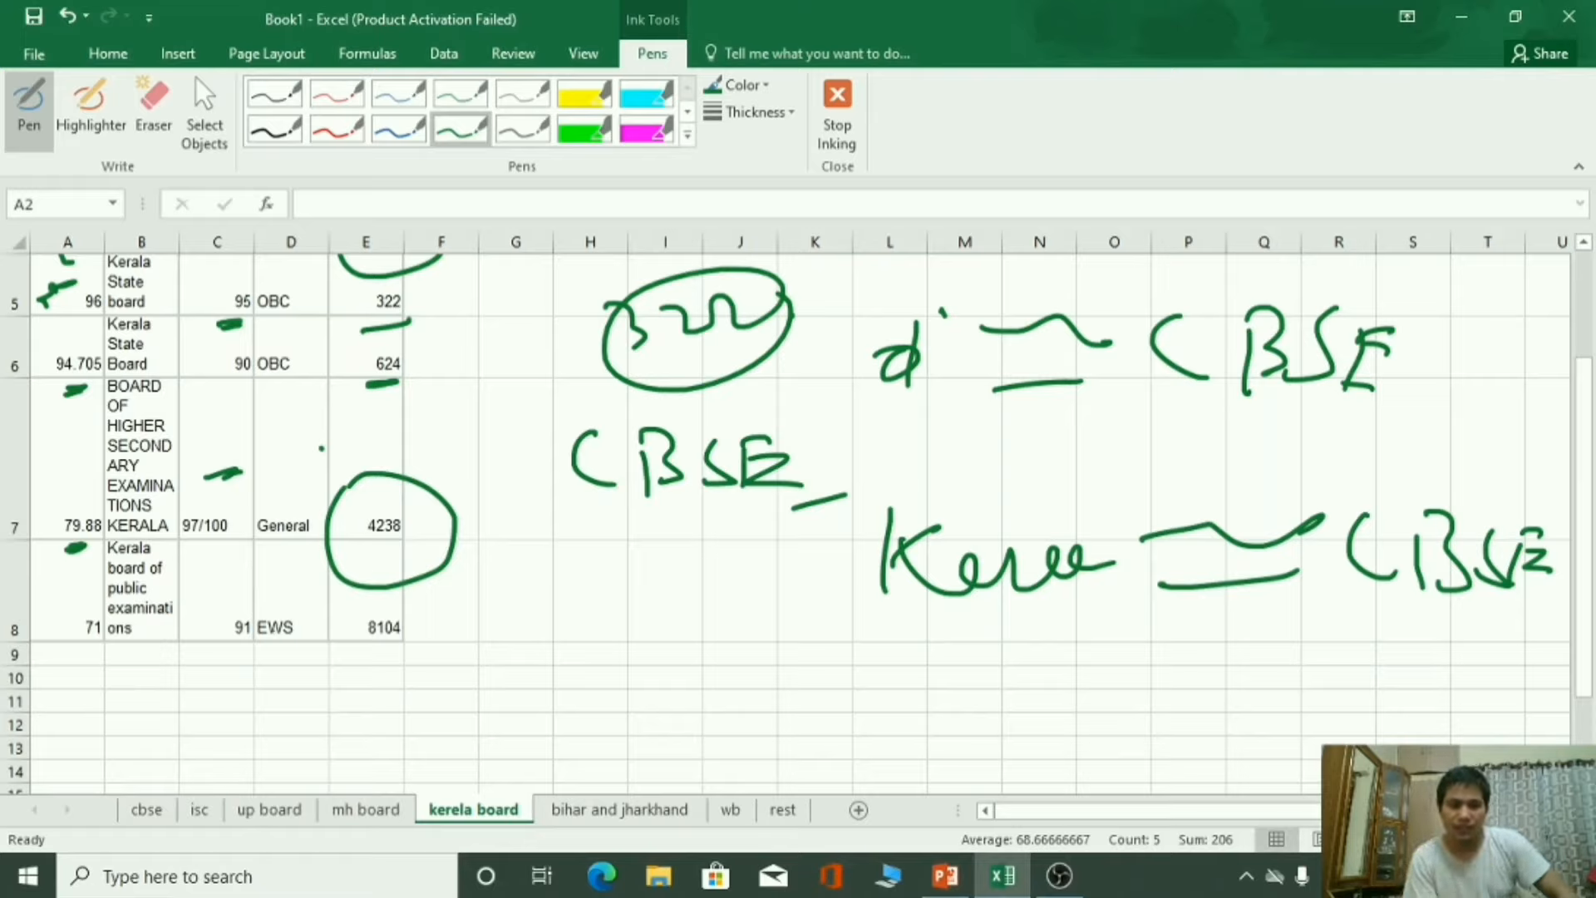
# Draw an arrow at row 8, circle rank 8104 and write '8104' underlined in green.
pyautogui.moveTo(92, 632); pyautogui.dragTo(96, 667)
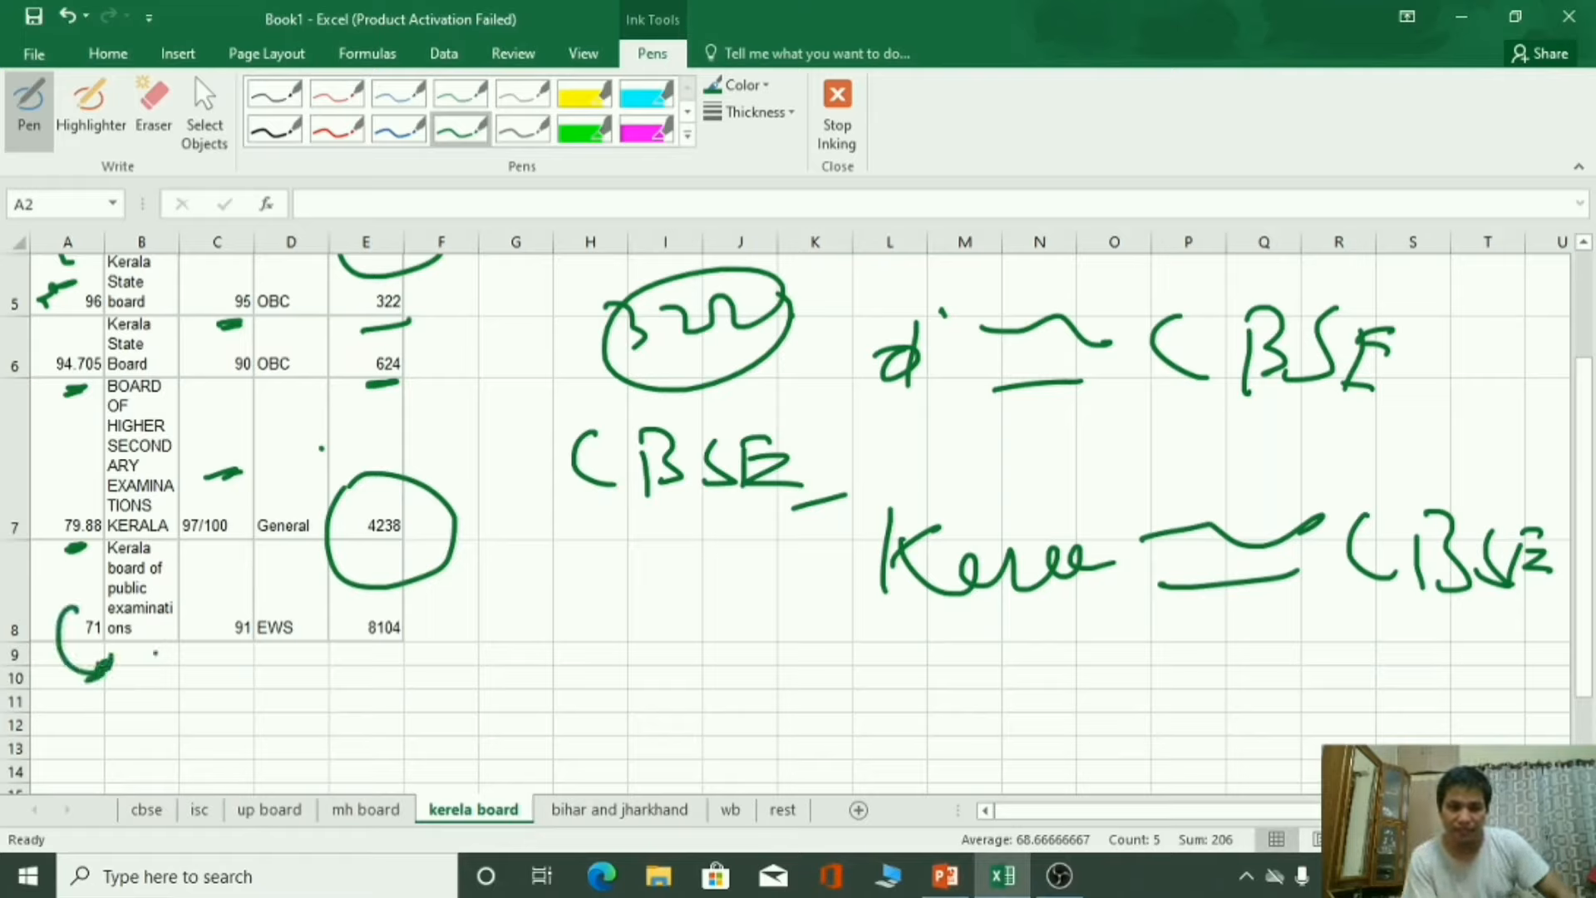
pyautogui.moveTo(326, 627); pyautogui.dragTo(427, 672)
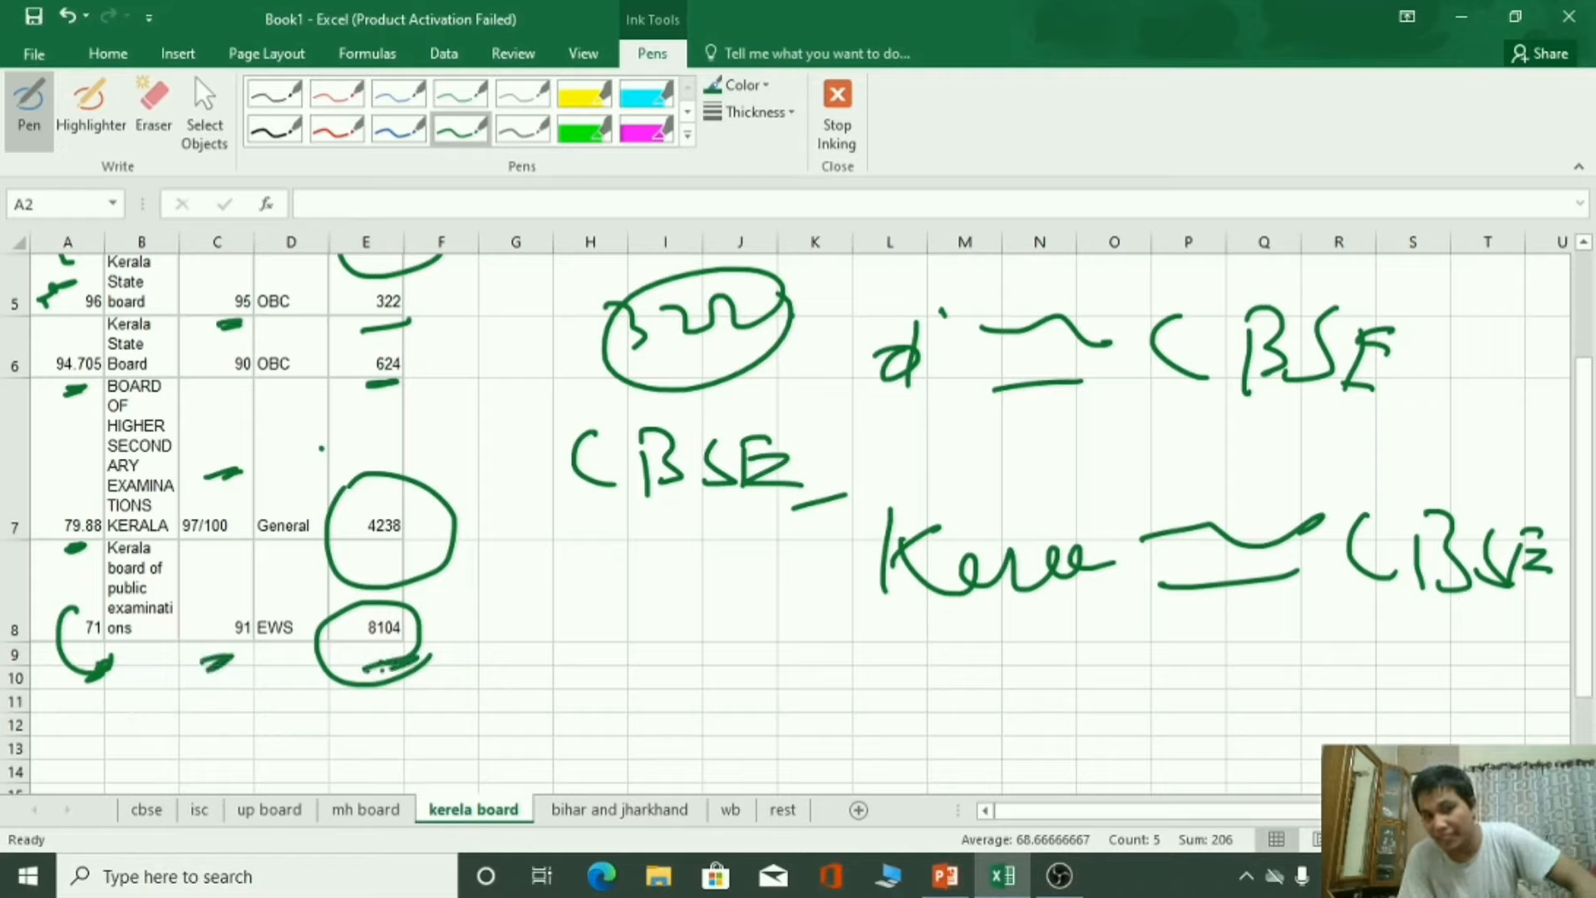
pyautogui.moveTo(499, 590); pyautogui.dragTo(539, 641)
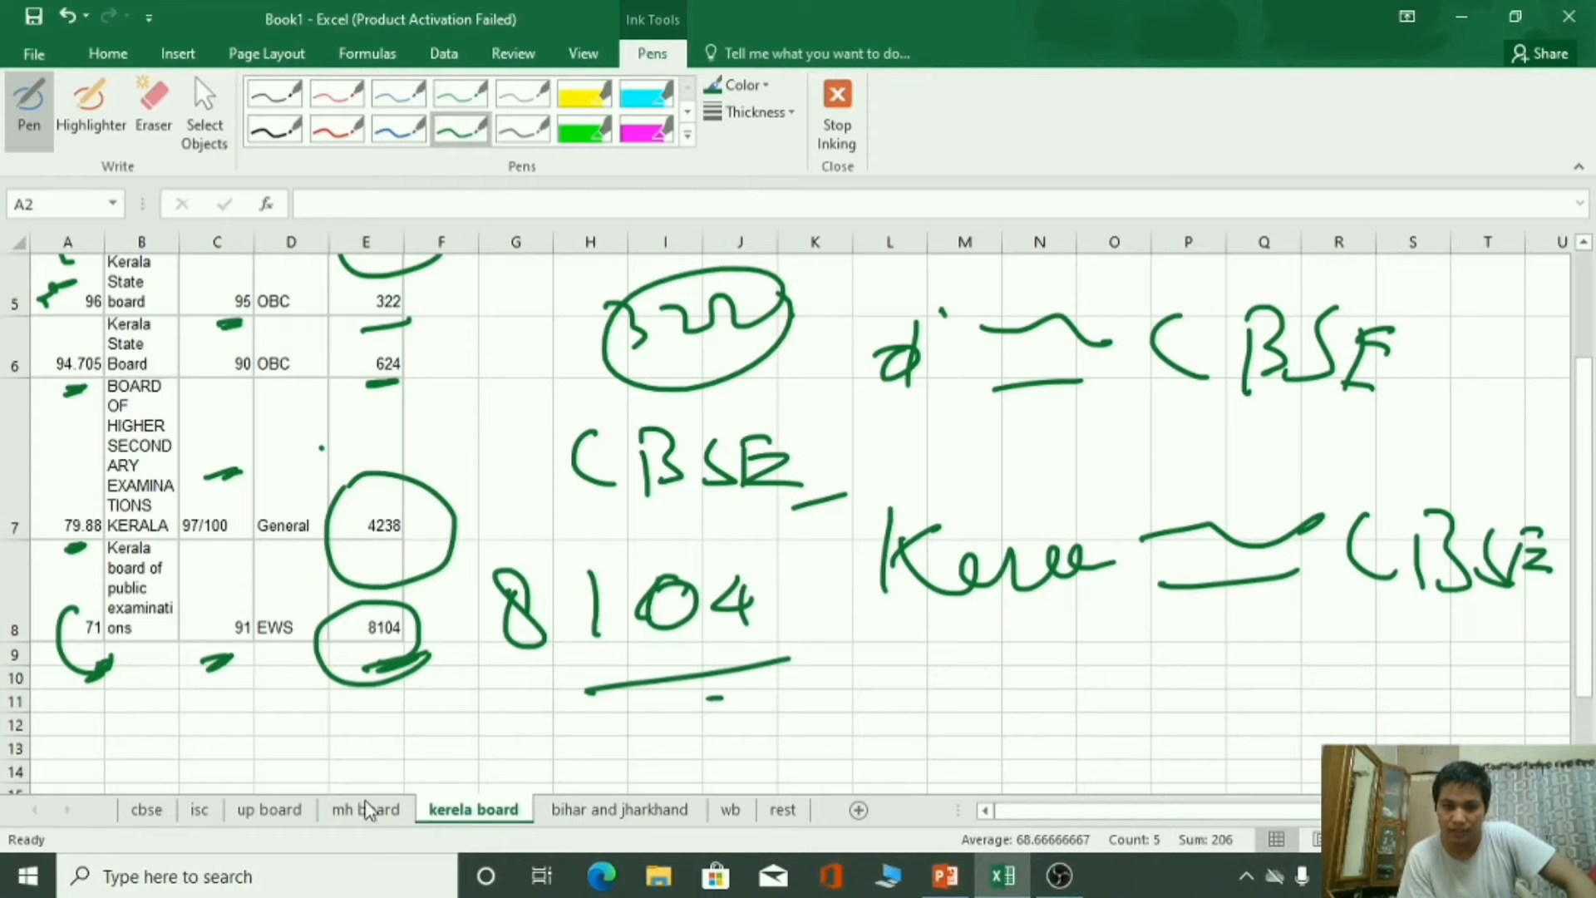
# Flip to the cbse sheet to compare the 72% C.B.S.E entry and return to the Kerala sheet.
pyautogui.click(145, 810)
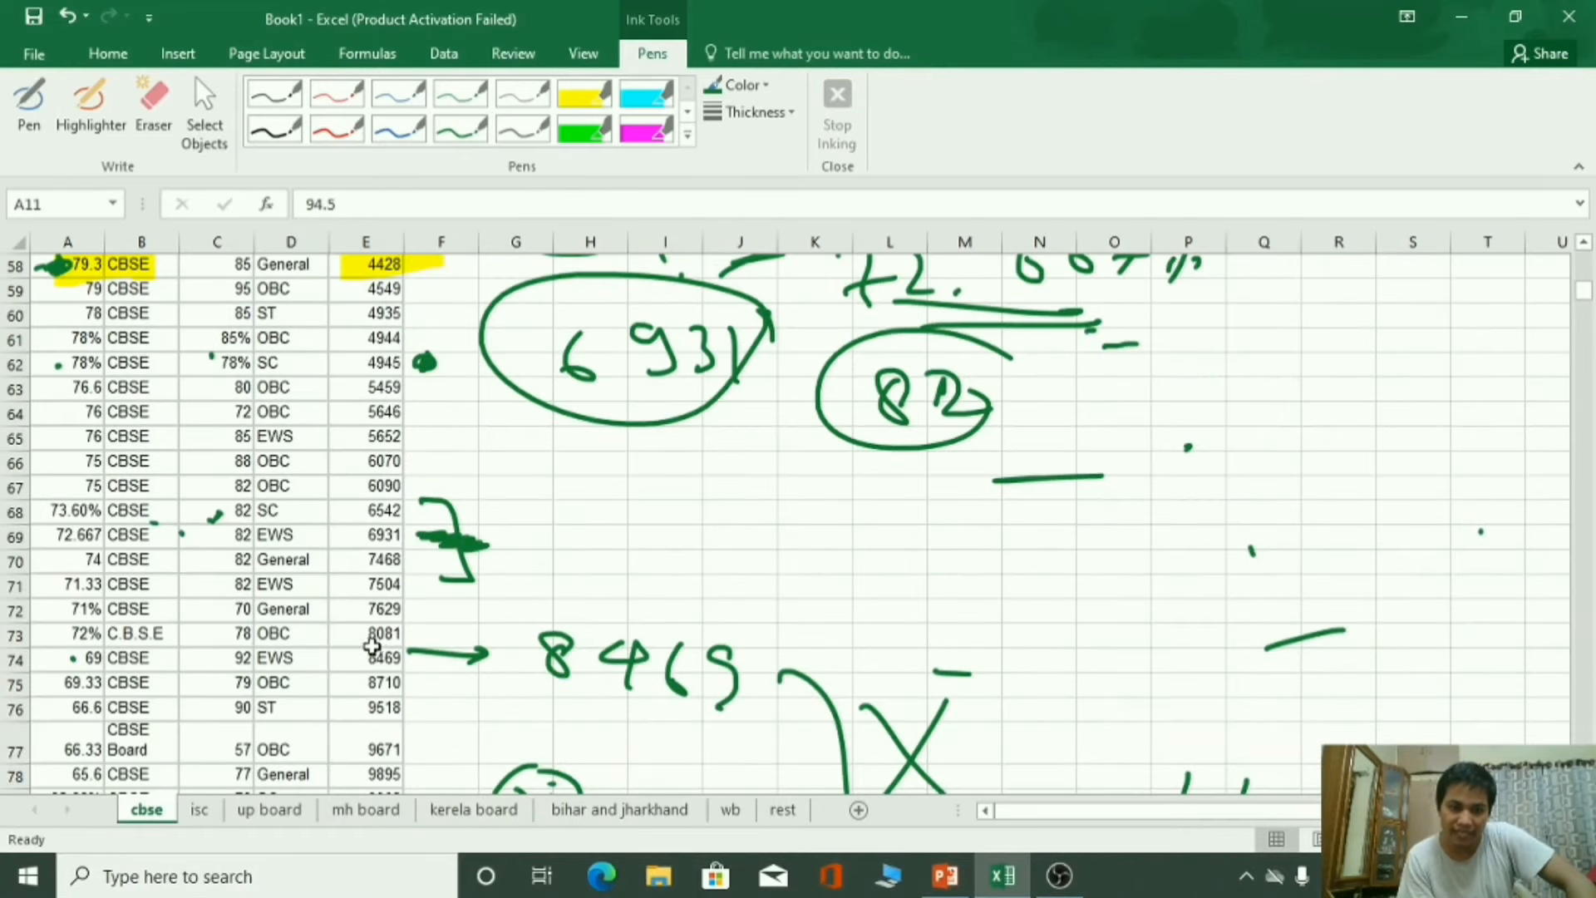
pyautogui.click(56, 634)
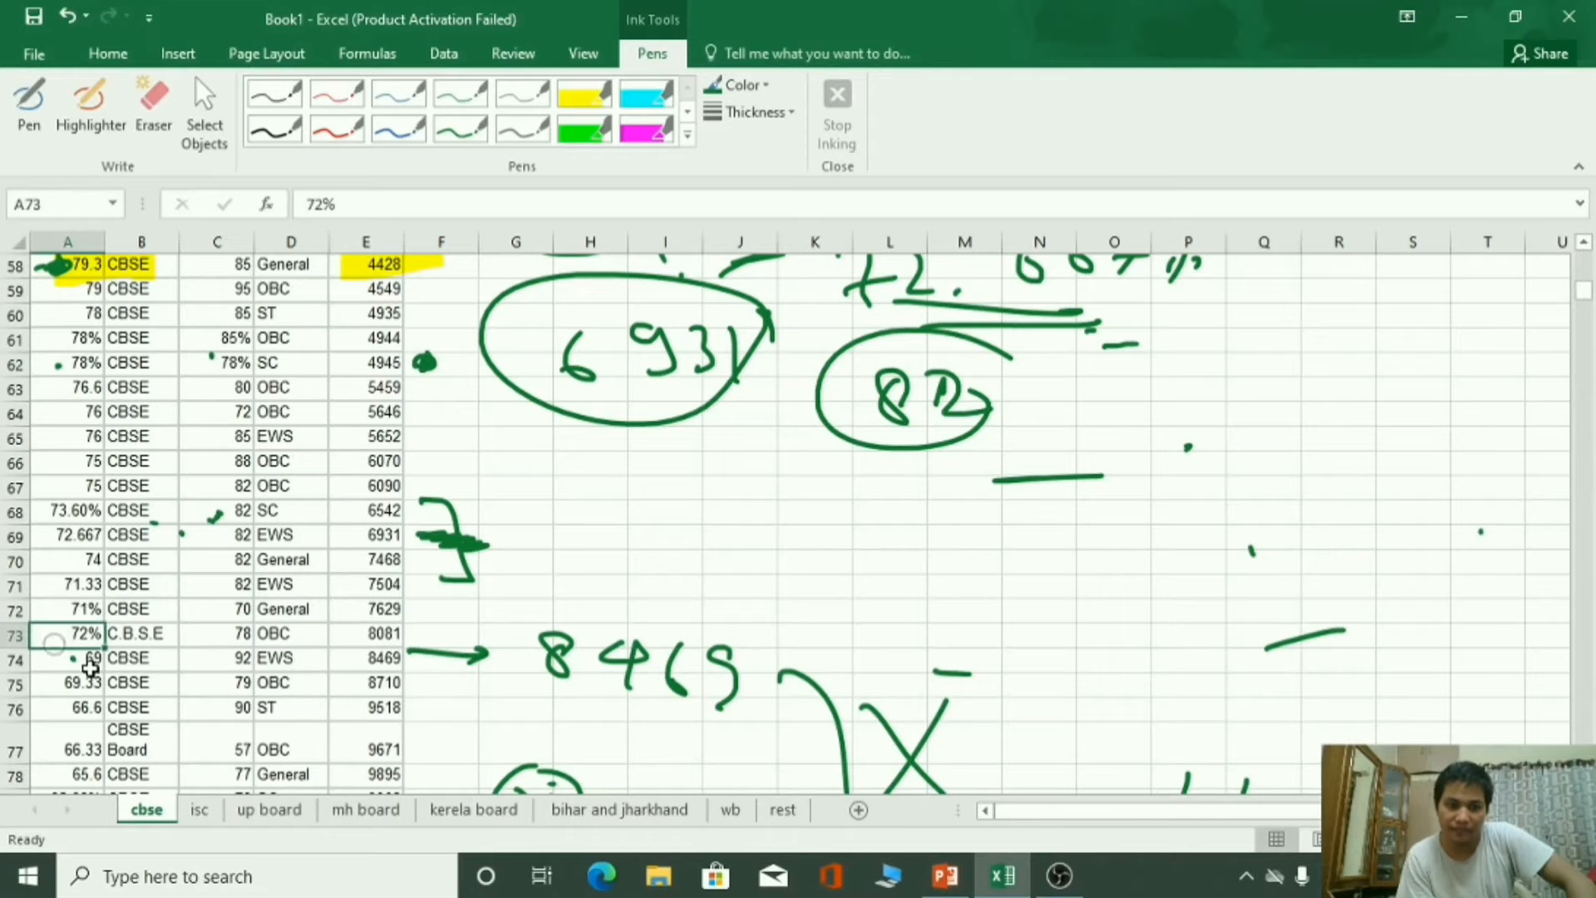
pyautogui.click(472, 809)
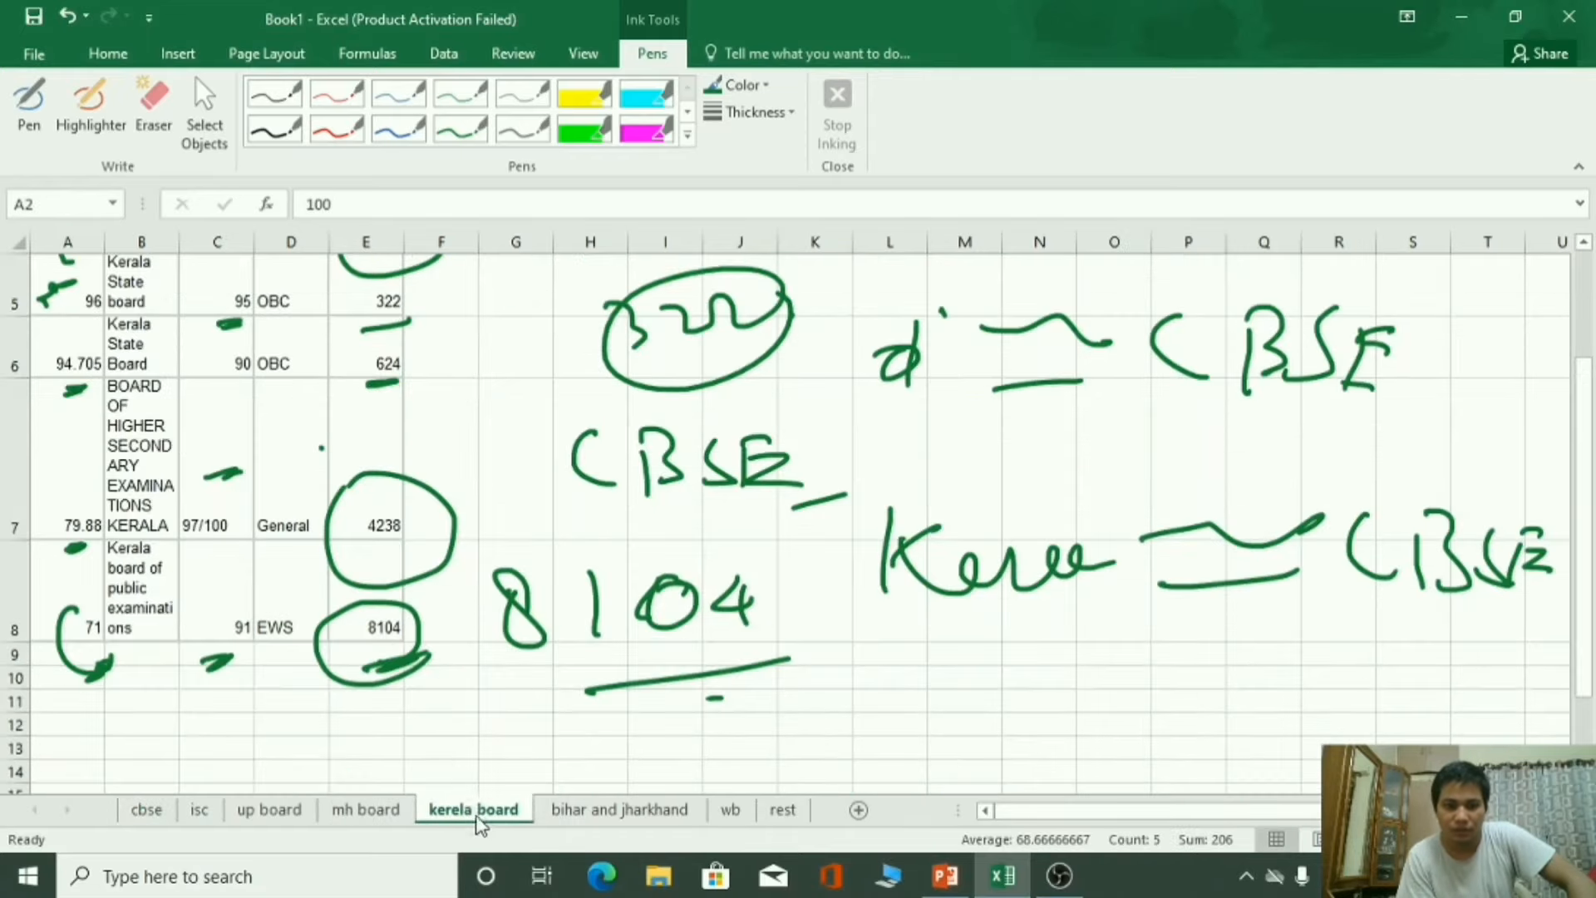
pyautogui.click(146, 810)
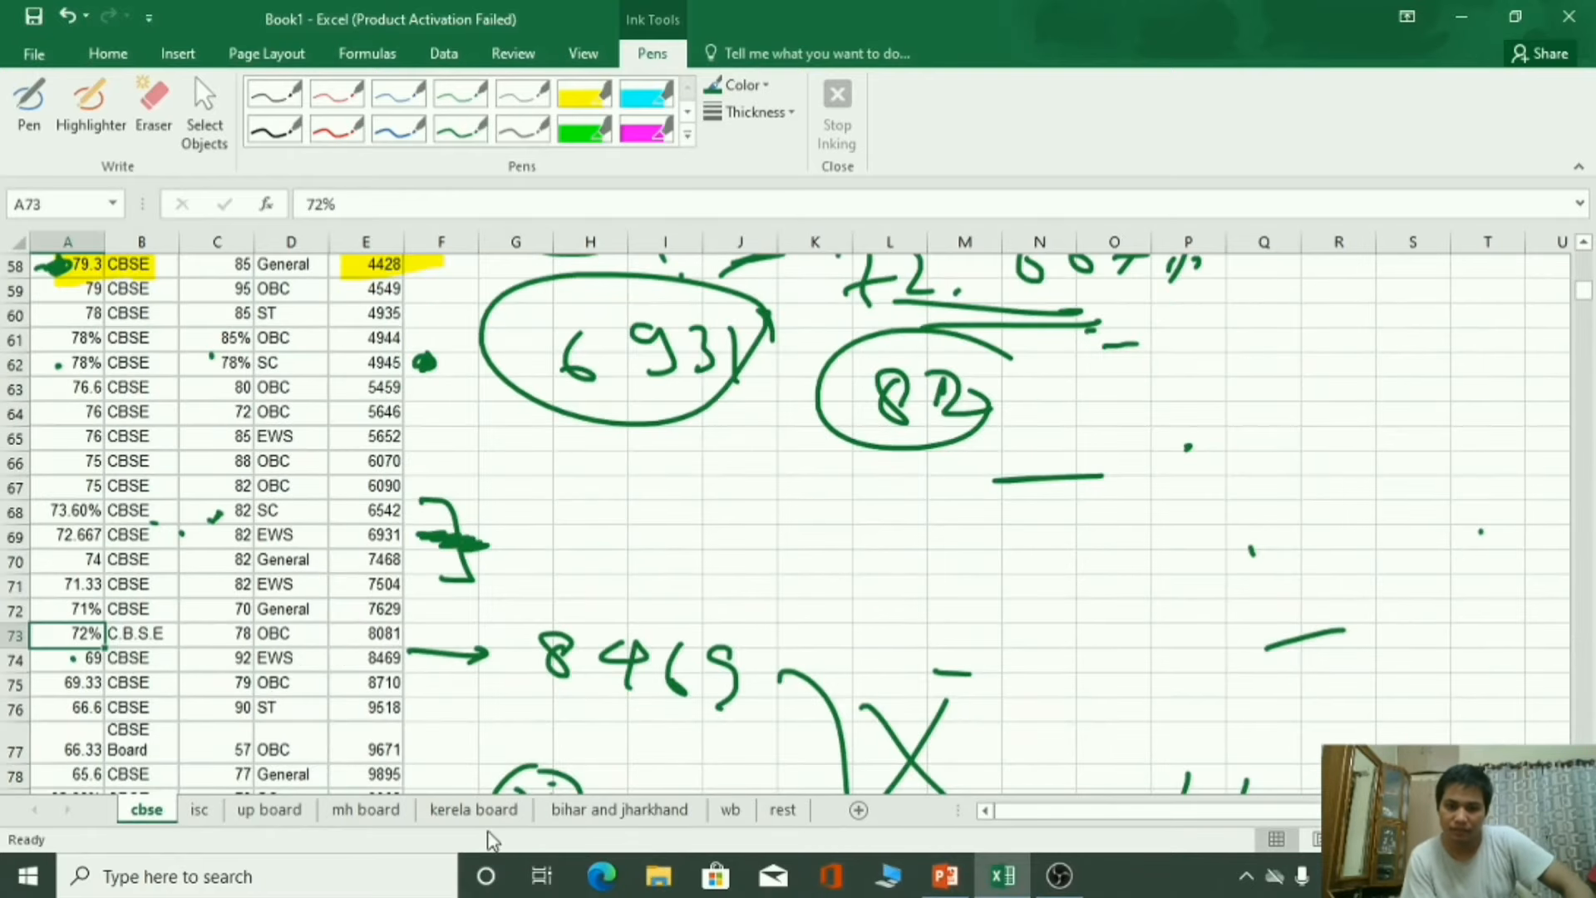
pyautogui.click(473, 810)
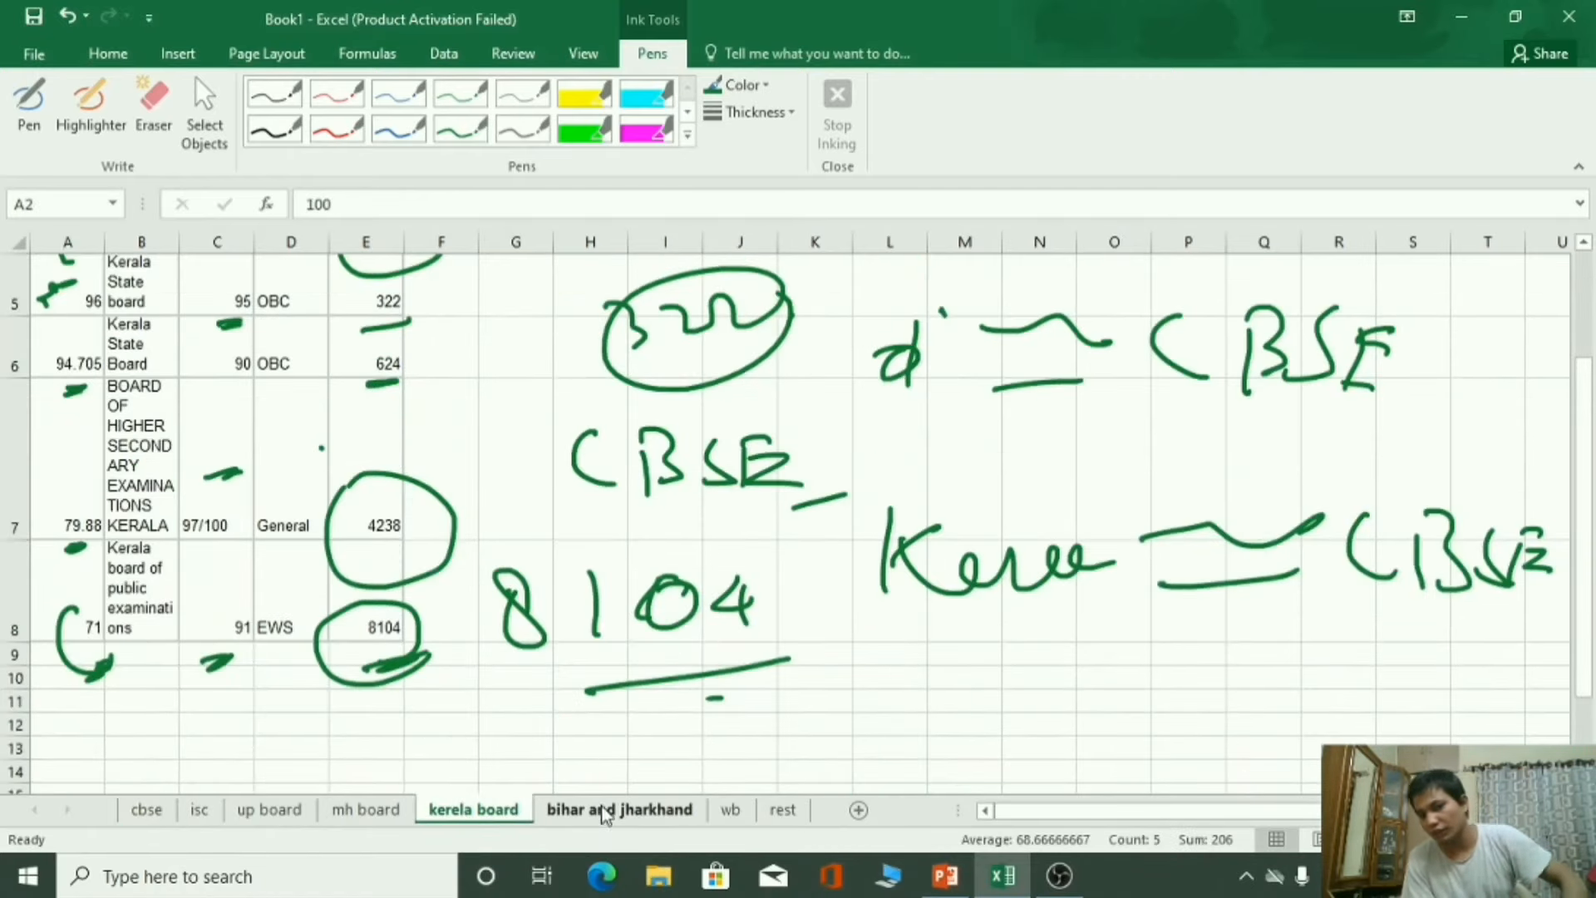